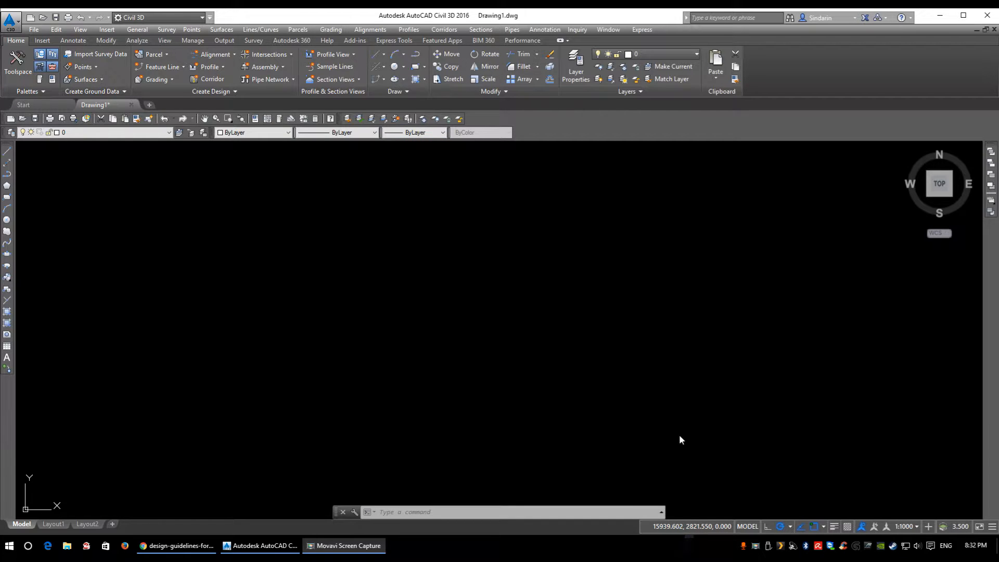
mouse_move(329, 332)
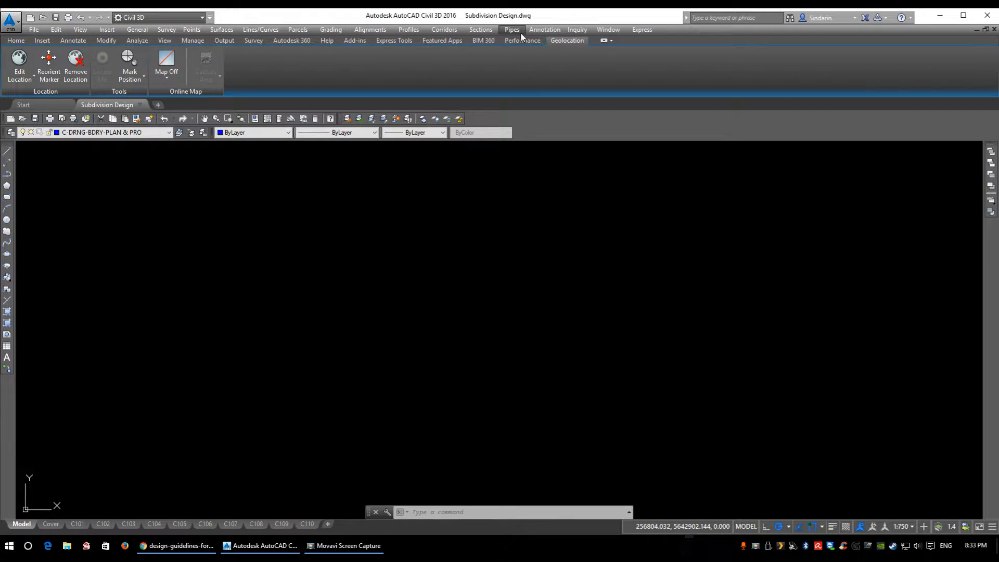
Launch Part Builder from the Pipes menu of the Subdivision Design drawing
click(512, 29)
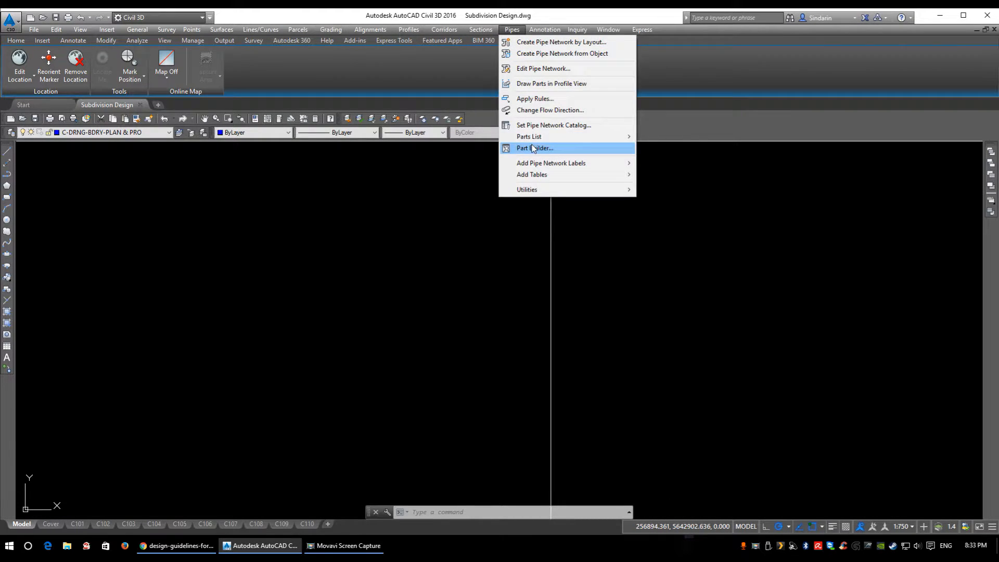
click(534, 148)
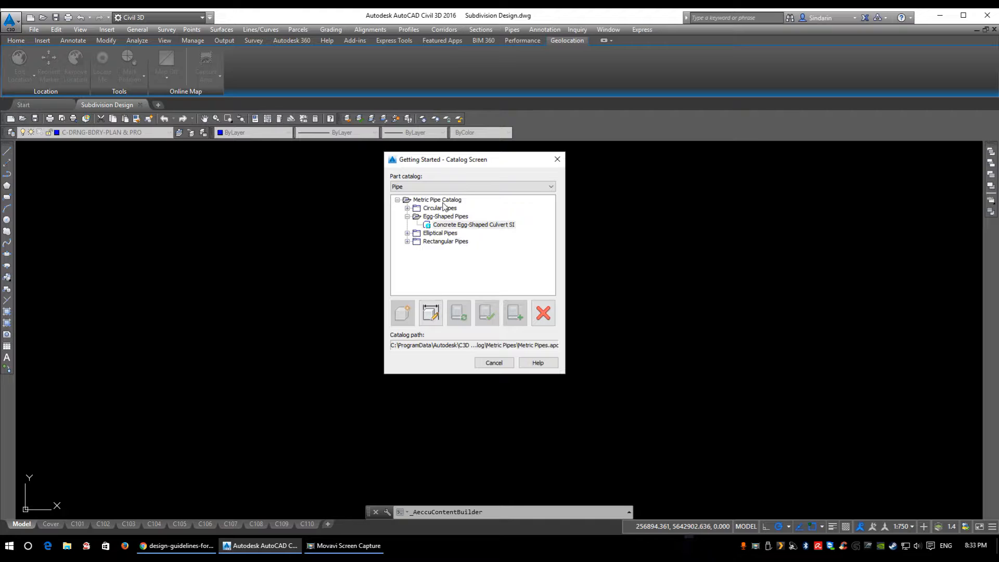
Keep the Pipe catalog, expand Circular and Rectangular Pipes, and select PVC Pipe SI
click(471, 186)
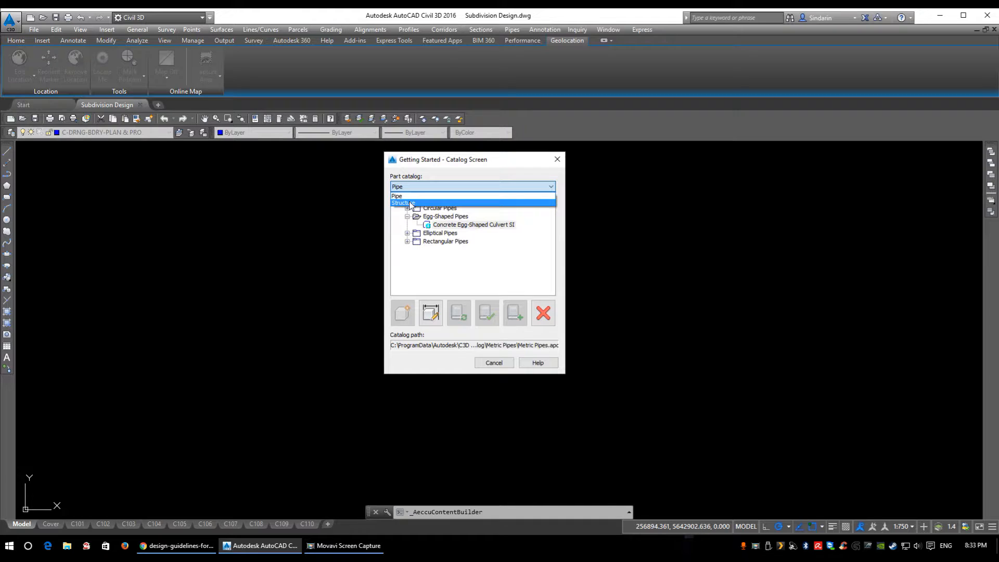
click(397, 196)
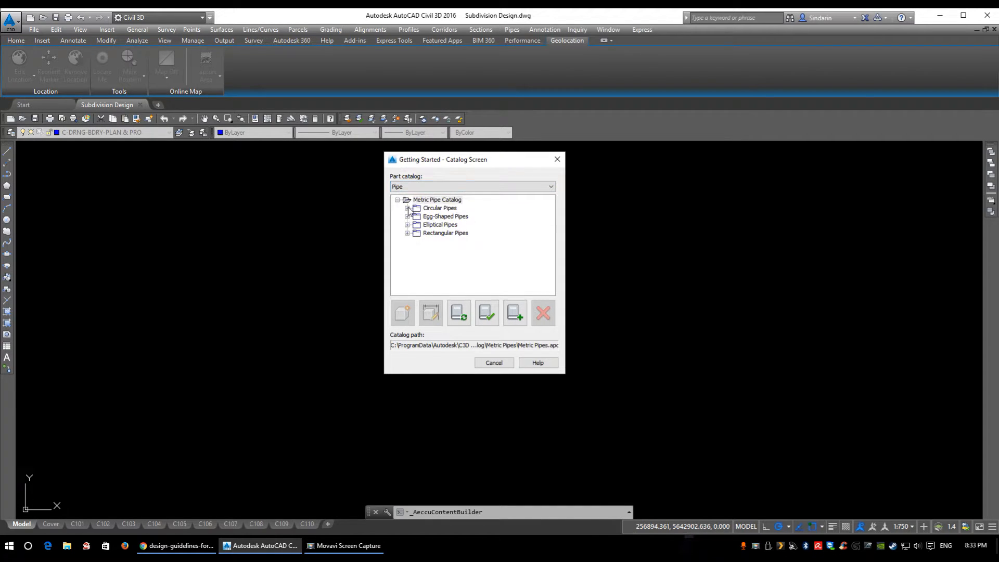
click(408, 208)
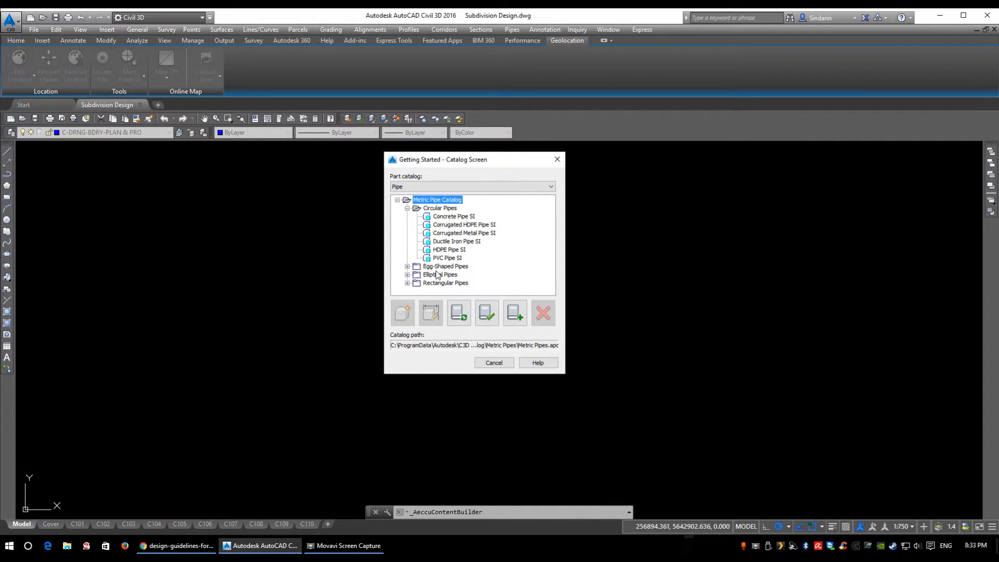
click(439, 273)
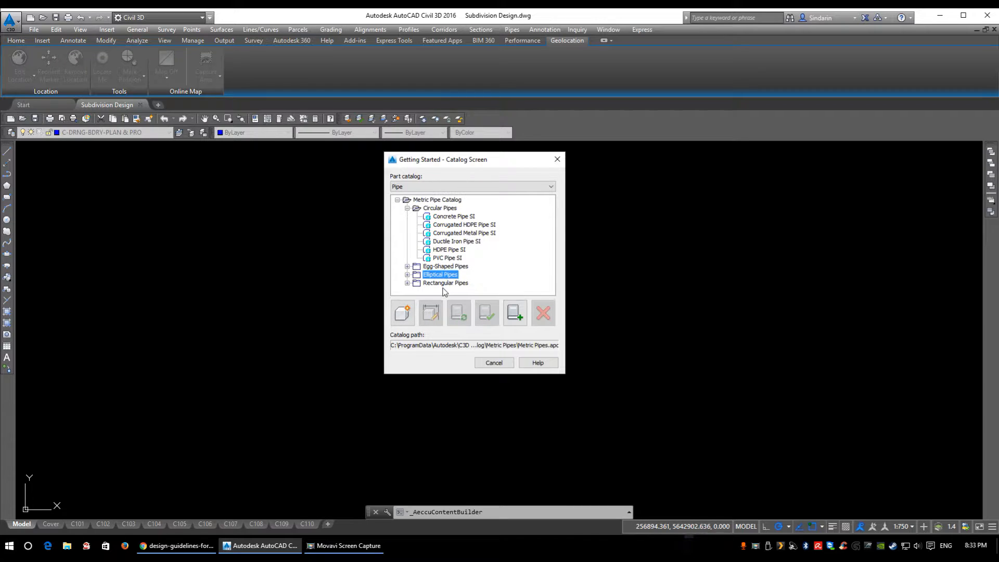
click(445, 283)
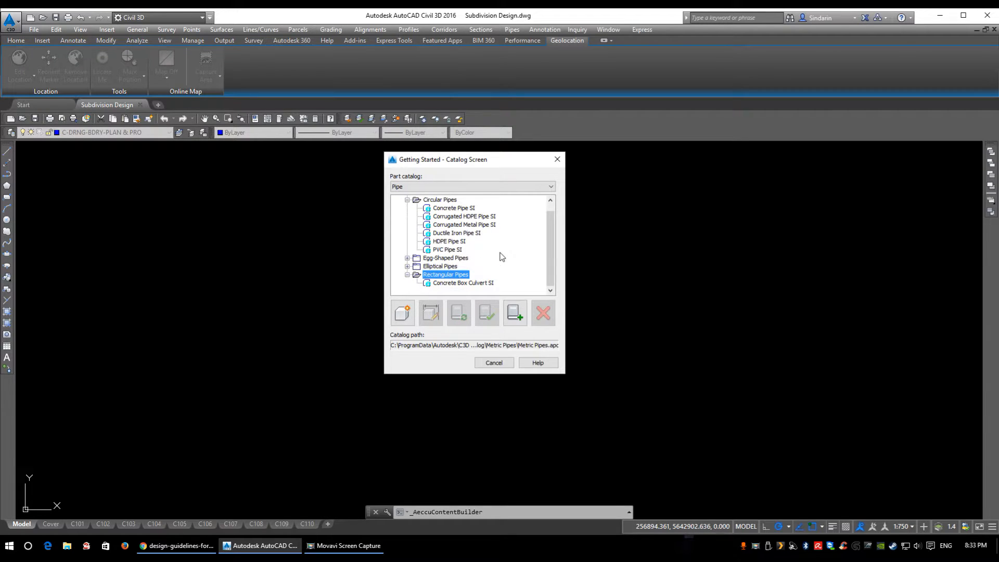
mouse_move(474, 305)
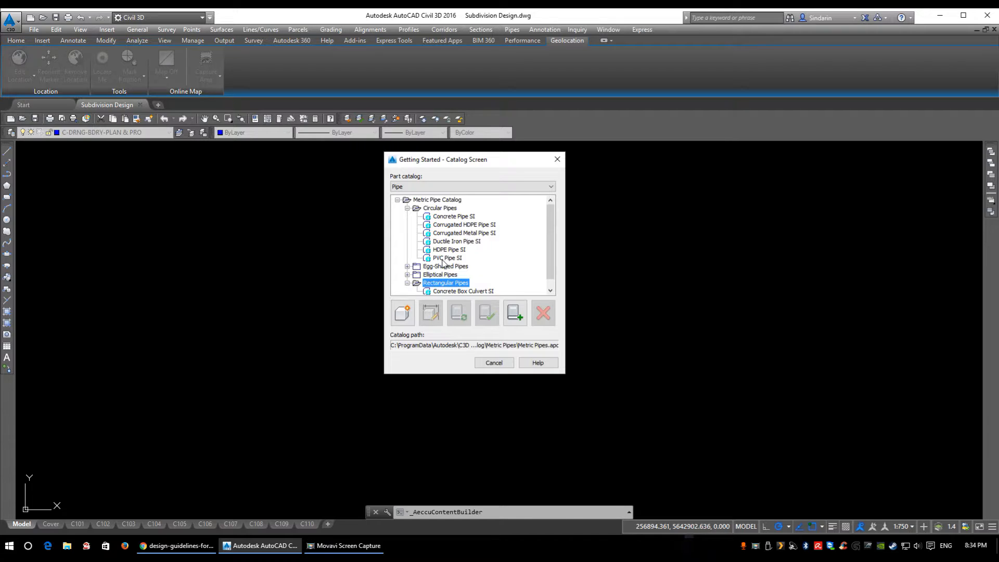
click(447, 257)
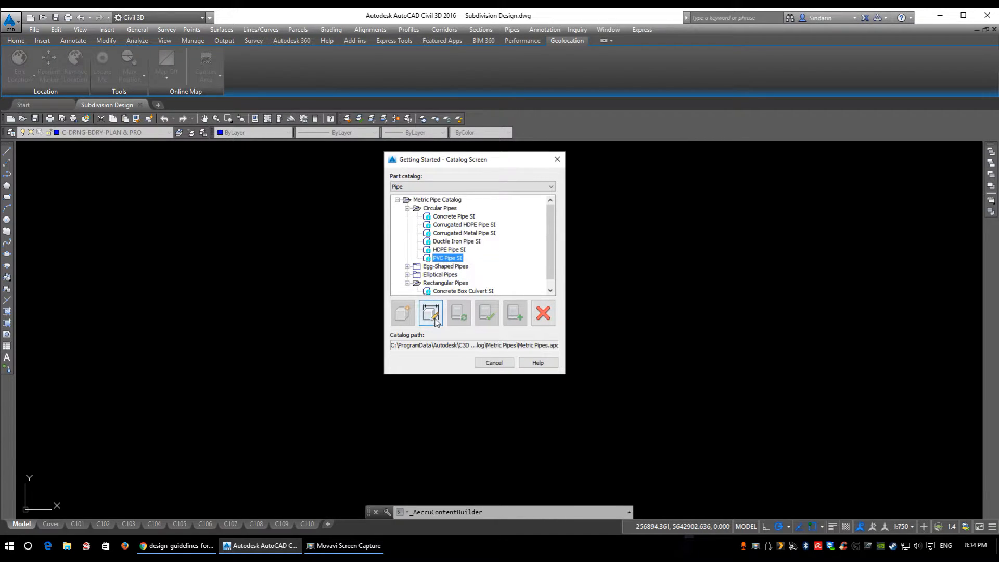
mouse_move(429, 312)
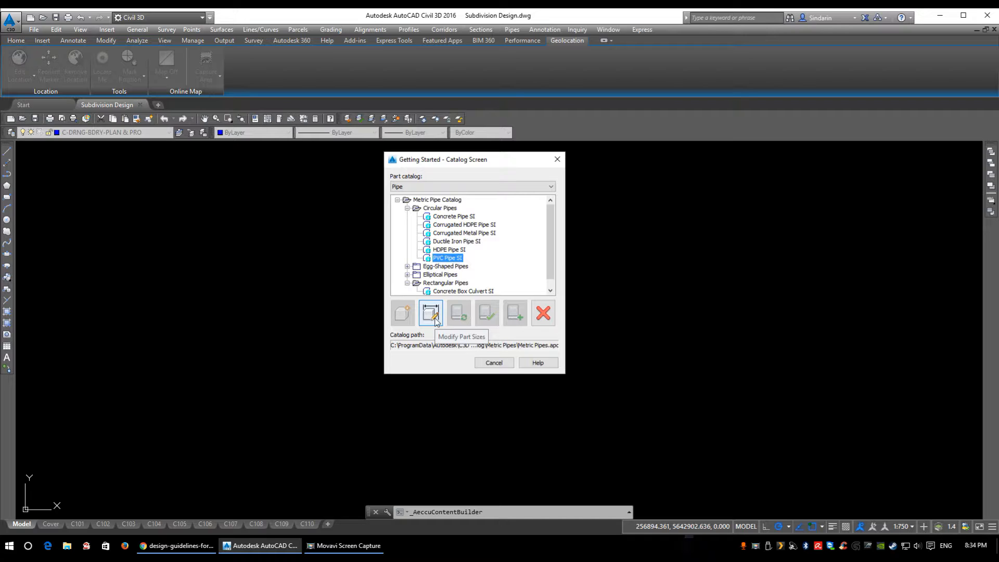
Modify PVC Pipe SI and show its Size Parameters value table of 31 sizes
click(431, 313)
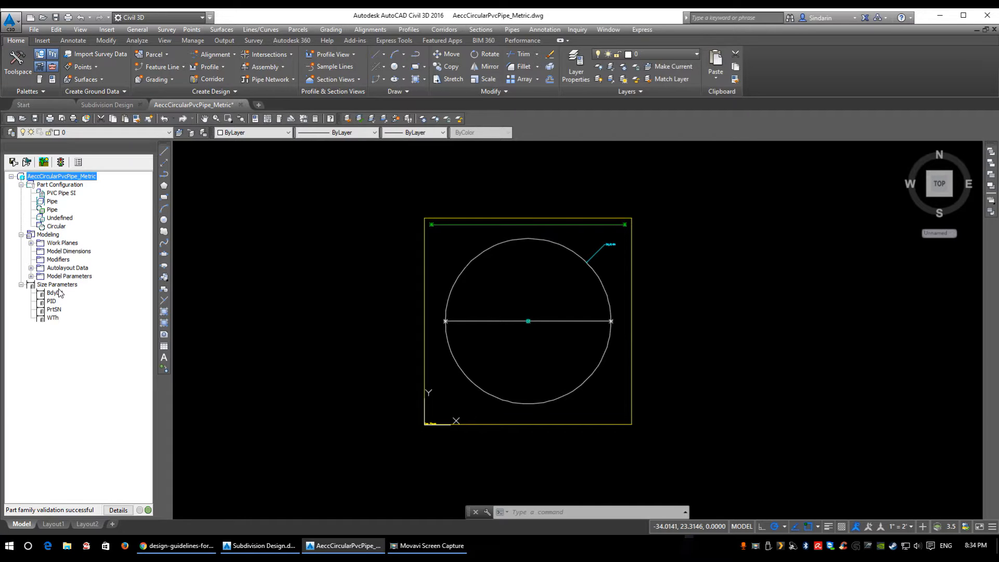
right_click(57, 284)
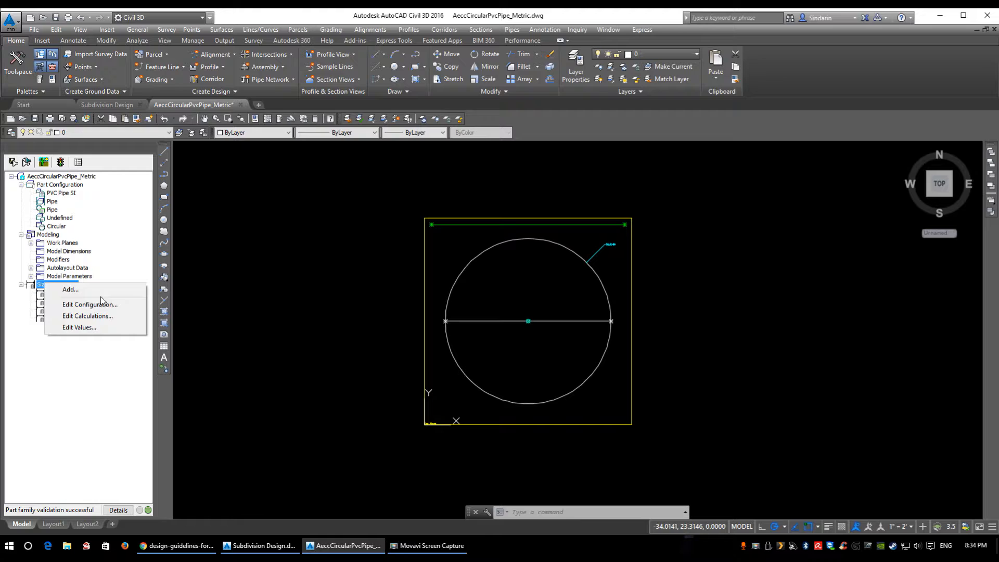
mouse_move(79, 326)
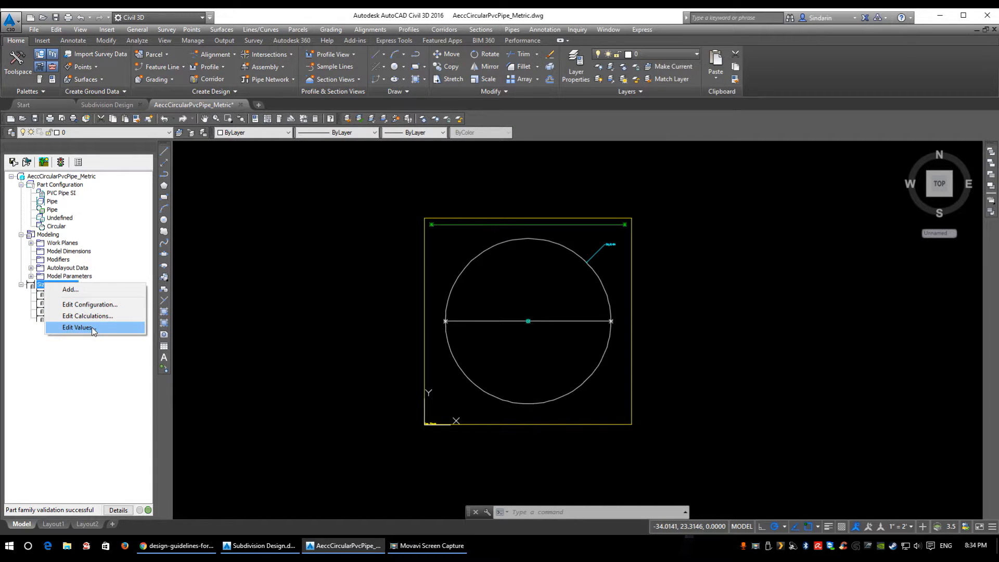
click(76, 327)
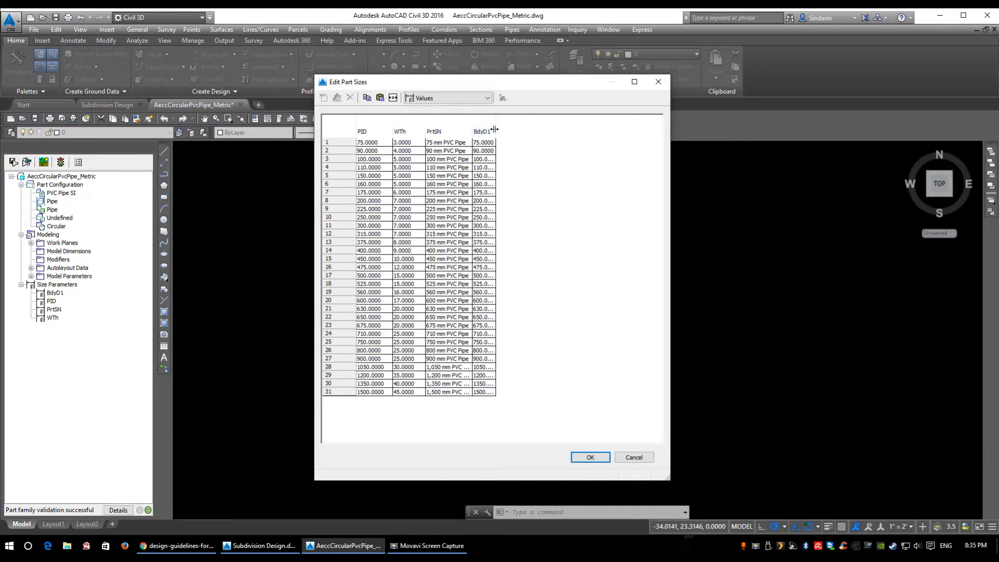
Review the PID column entries (75, 100, 110, 175, 375 mm) in the PVC size table
click(484, 131)
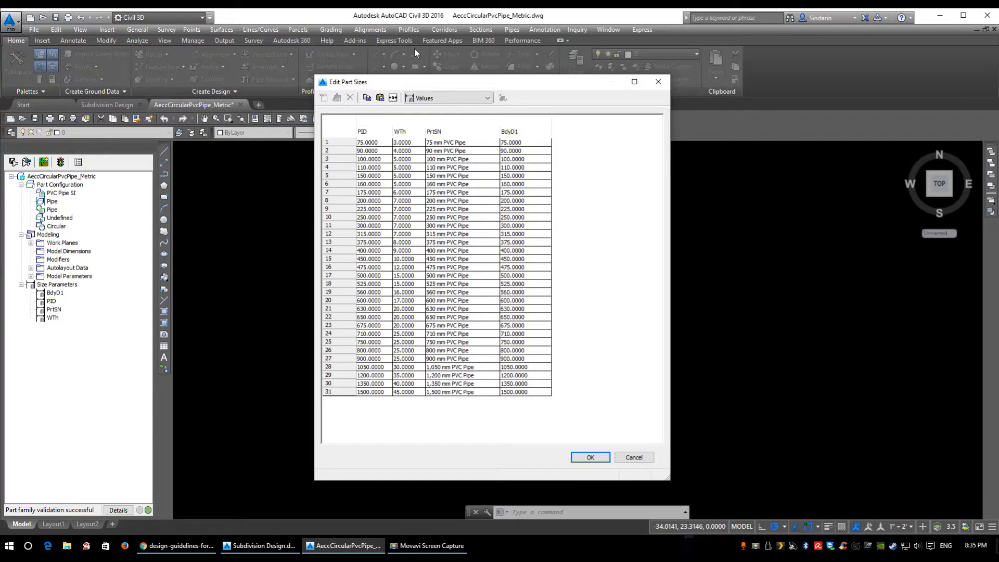
mouse_move(475, 265)
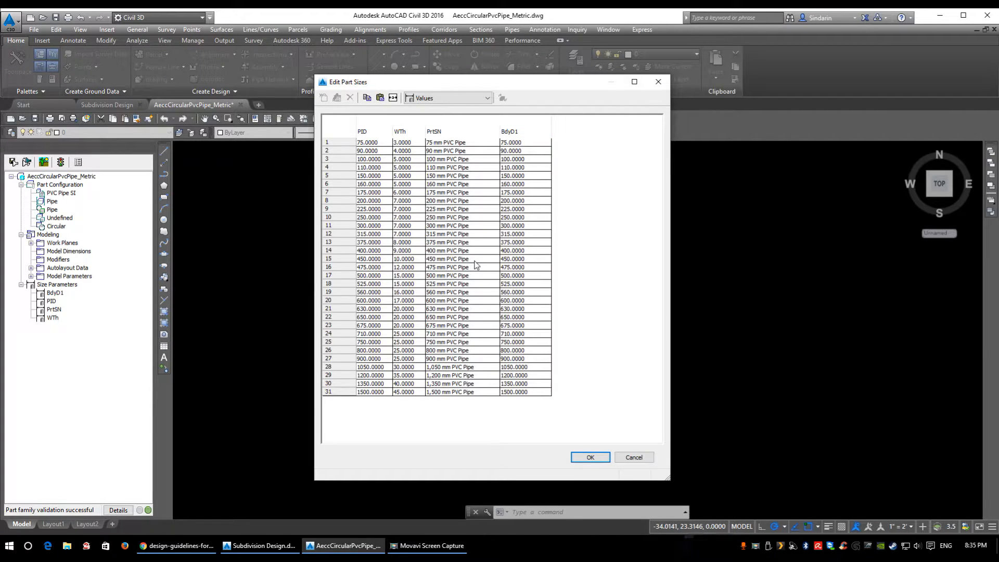
mouse_move(372, 57)
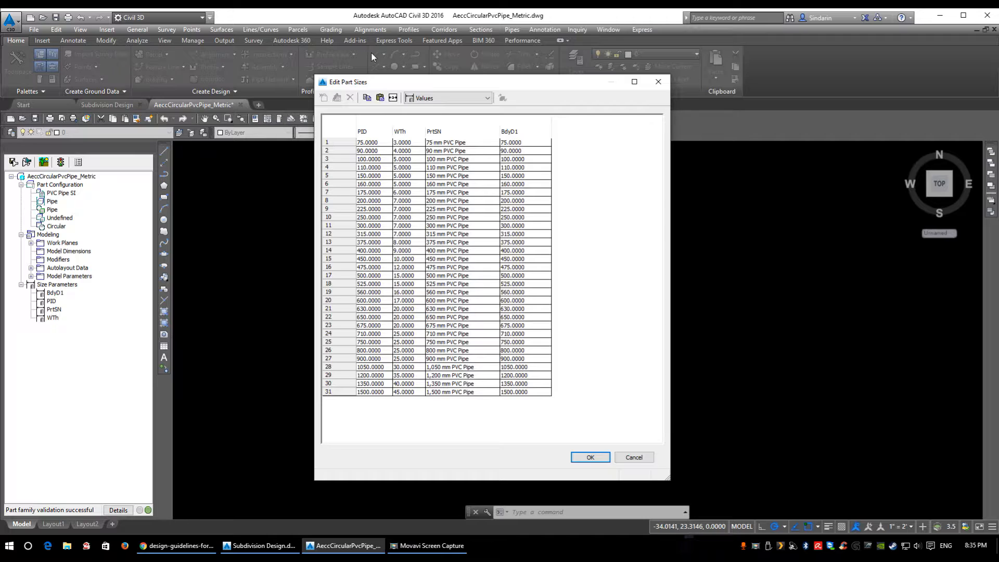
click(362, 133)
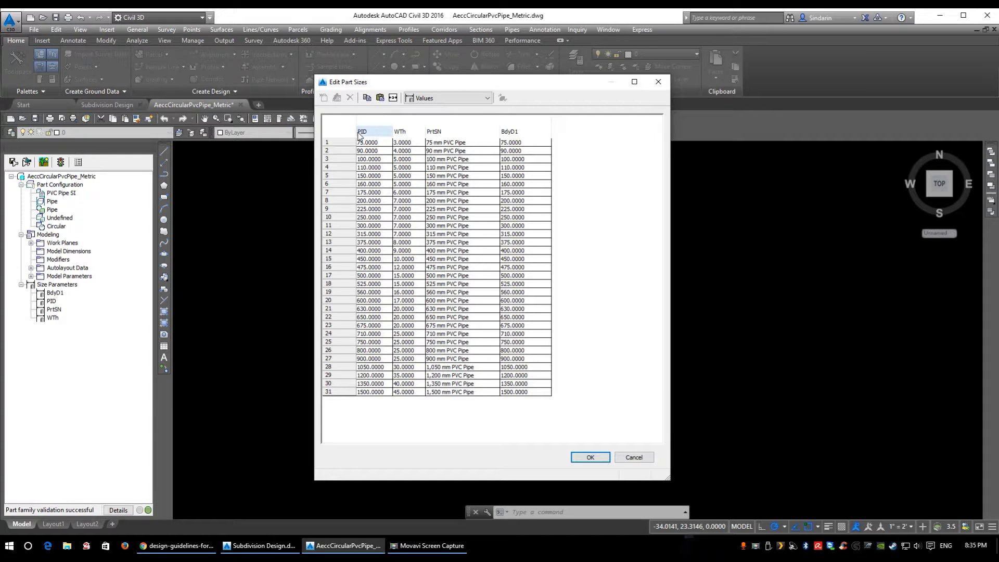
click(367, 142)
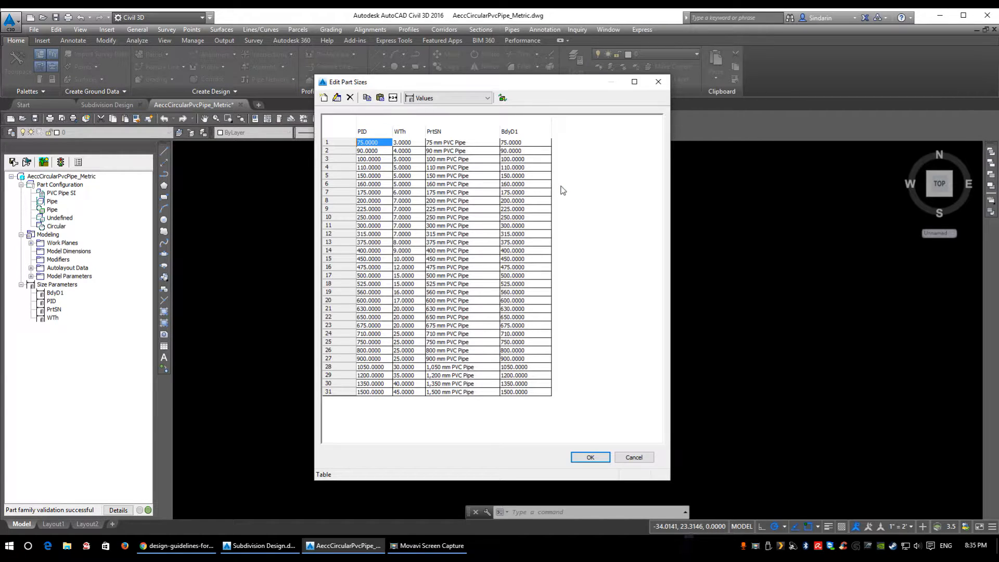
click(368, 158)
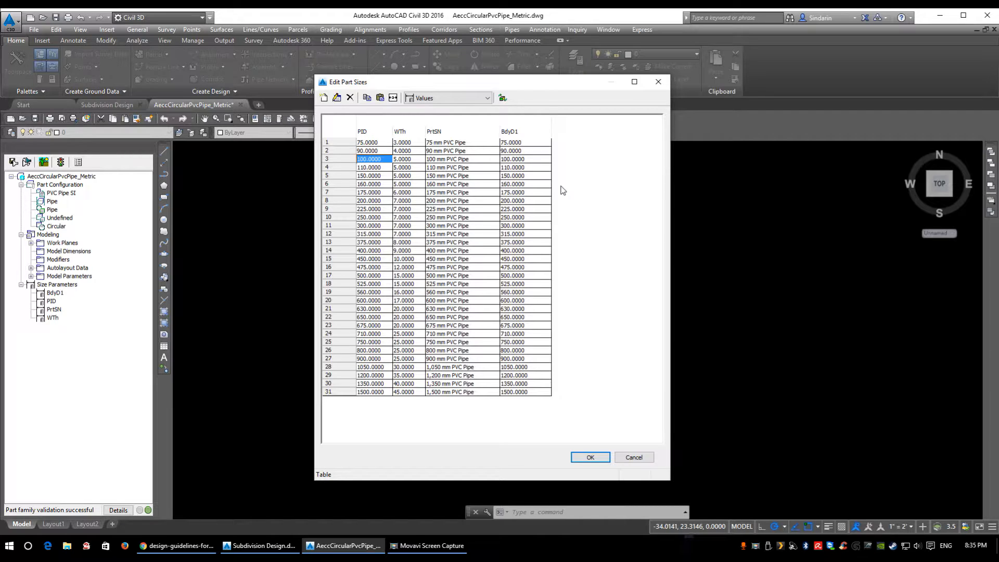
click(369, 166)
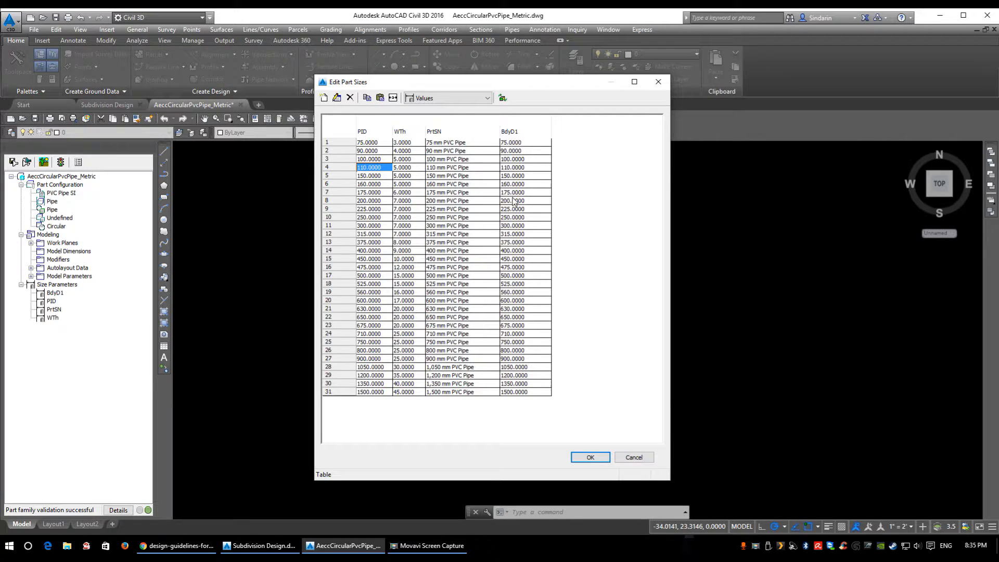
click(369, 192)
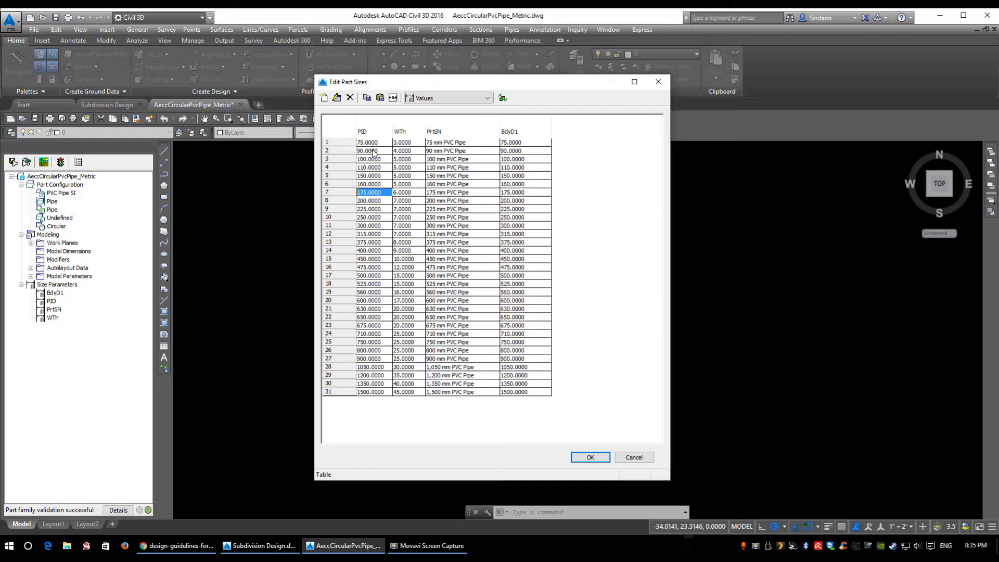
mouse_move(363, 200)
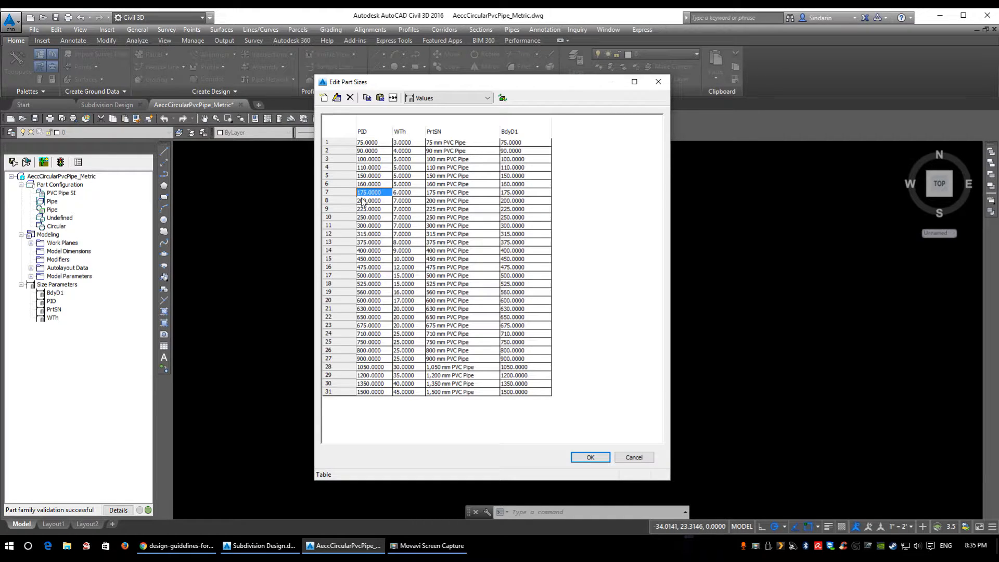
click(369, 200)
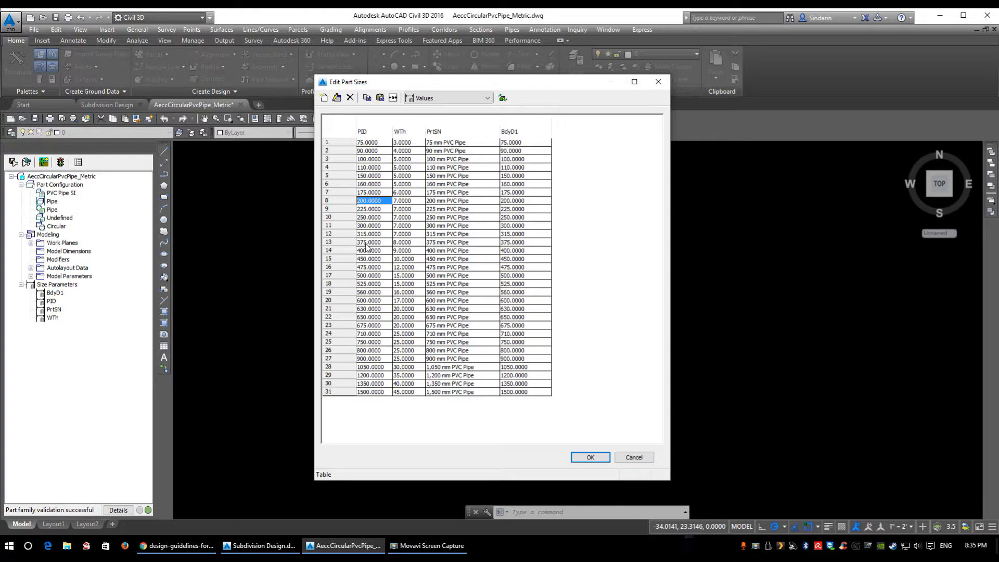
click(369, 242)
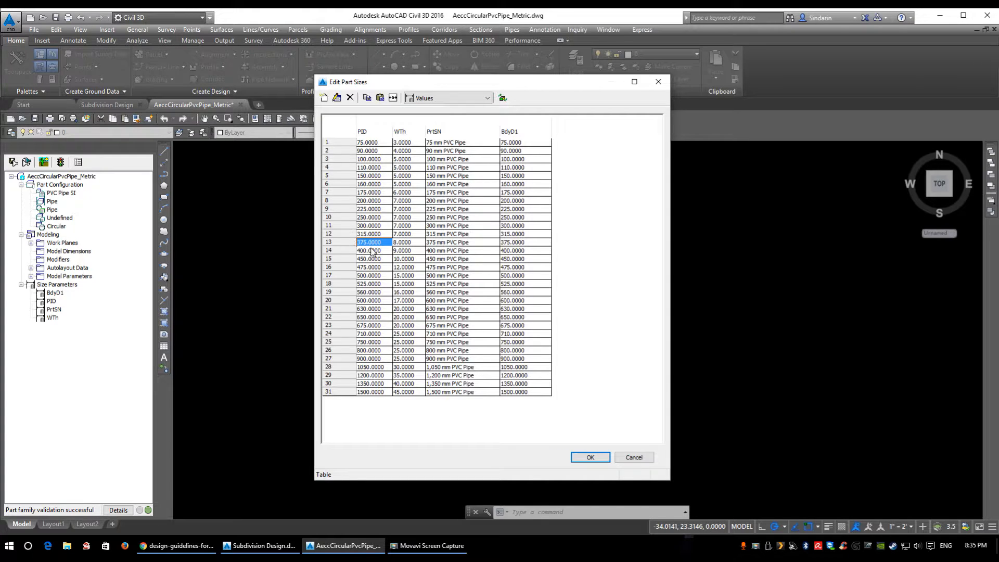
click(369, 251)
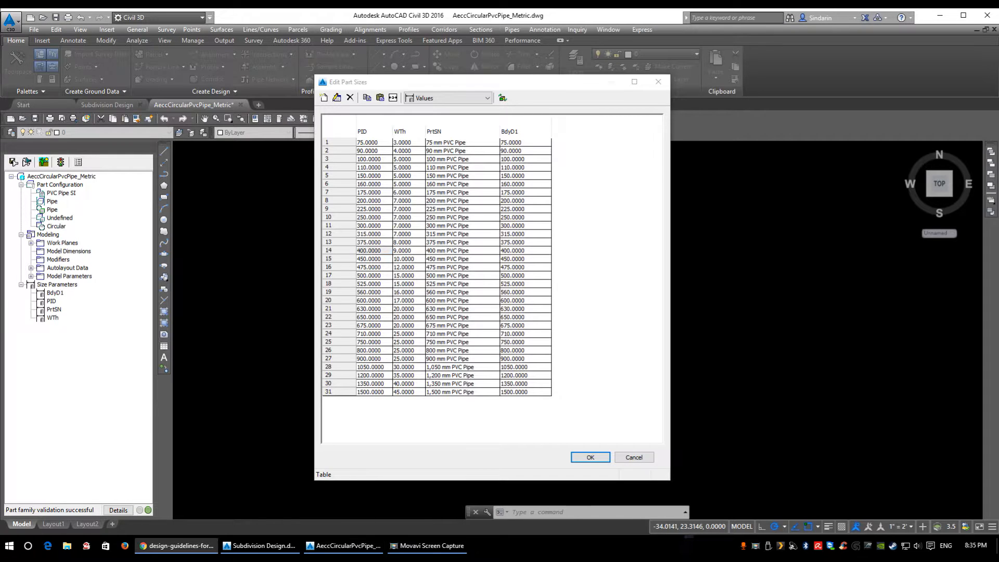
Bring the Calgary sewer design guidelines PDF forward from the taskbar
click(176, 546)
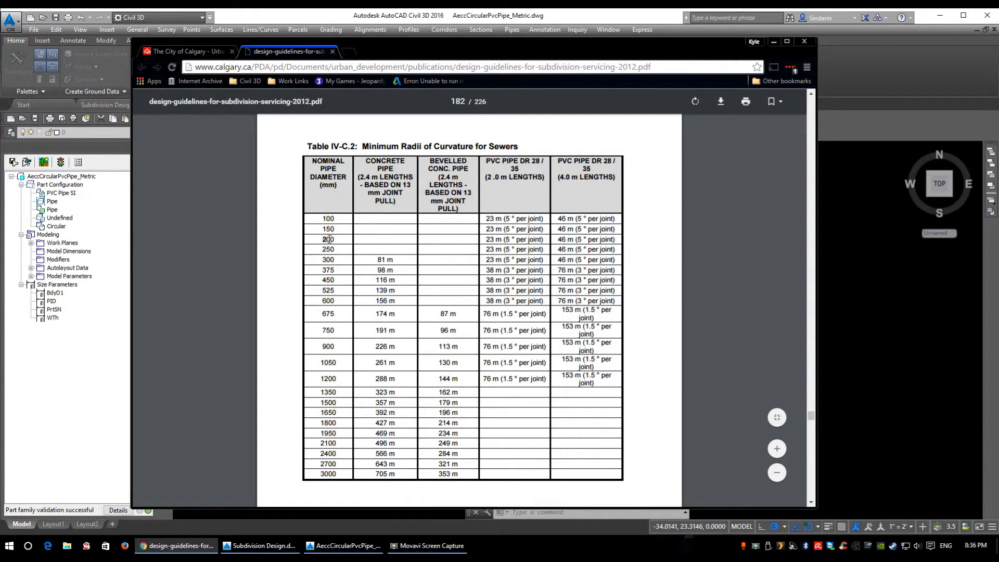
Highlight 200 in Table IV-C.2 and scroll through the minimum design slope table
double_click(327, 240)
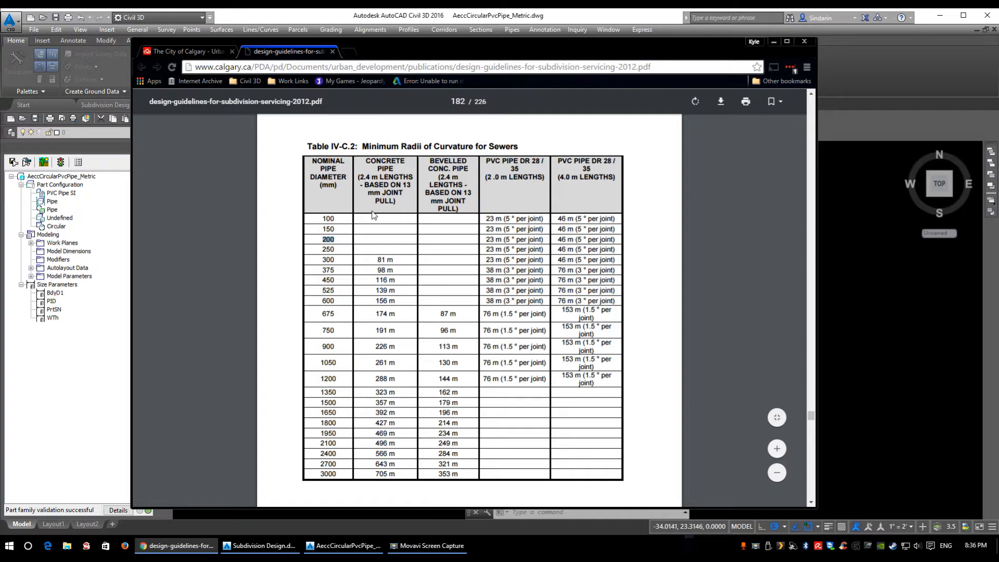
mouse_move(356, 231)
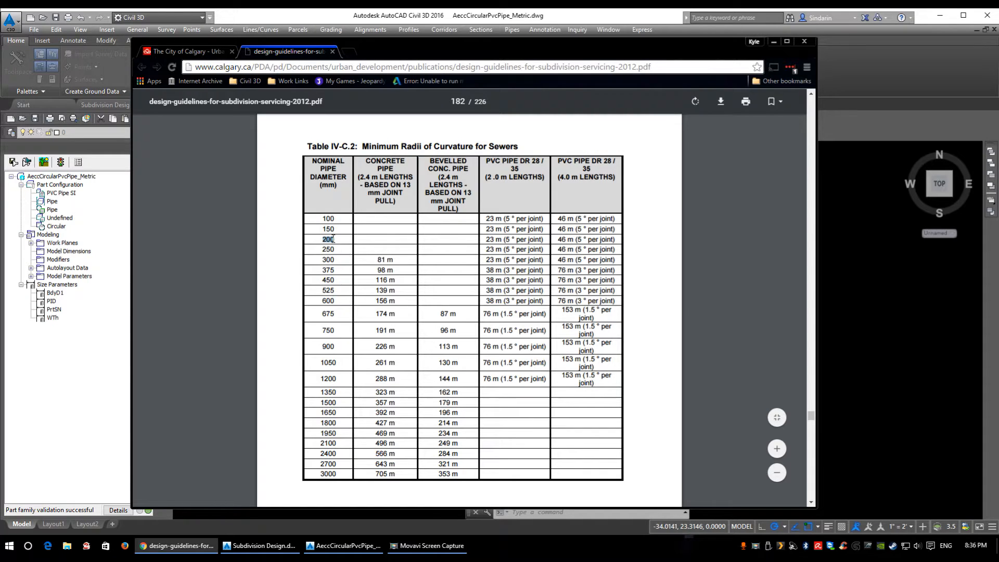
mouse_move(330, 270)
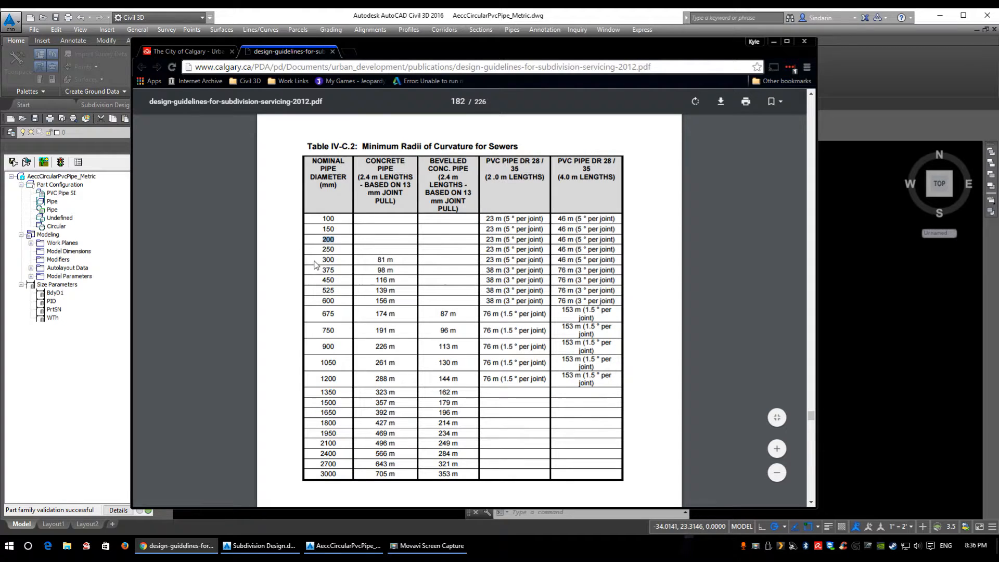
mouse_move(337, 263)
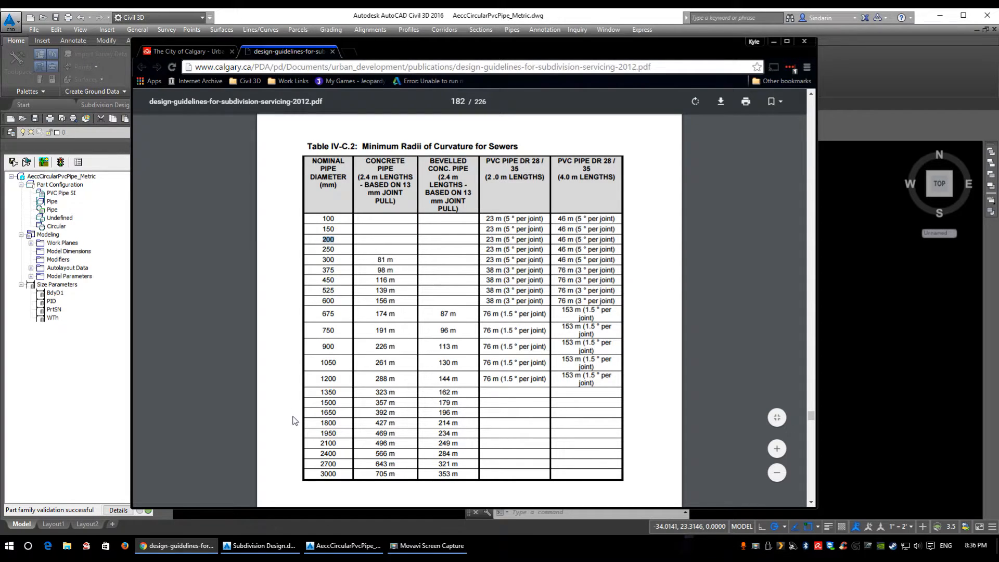
mouse_move(283, 363)
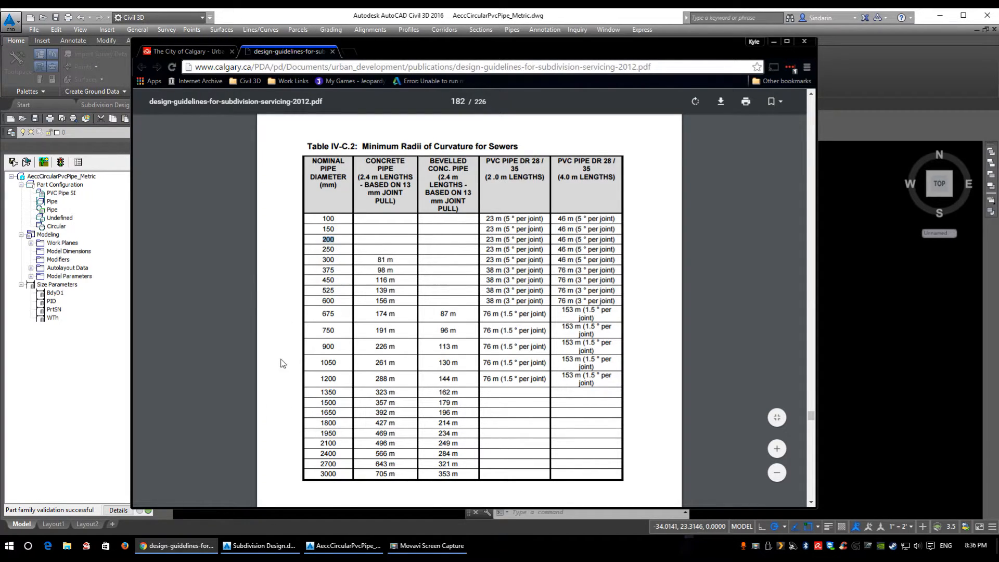
mouse_move(361, 426)
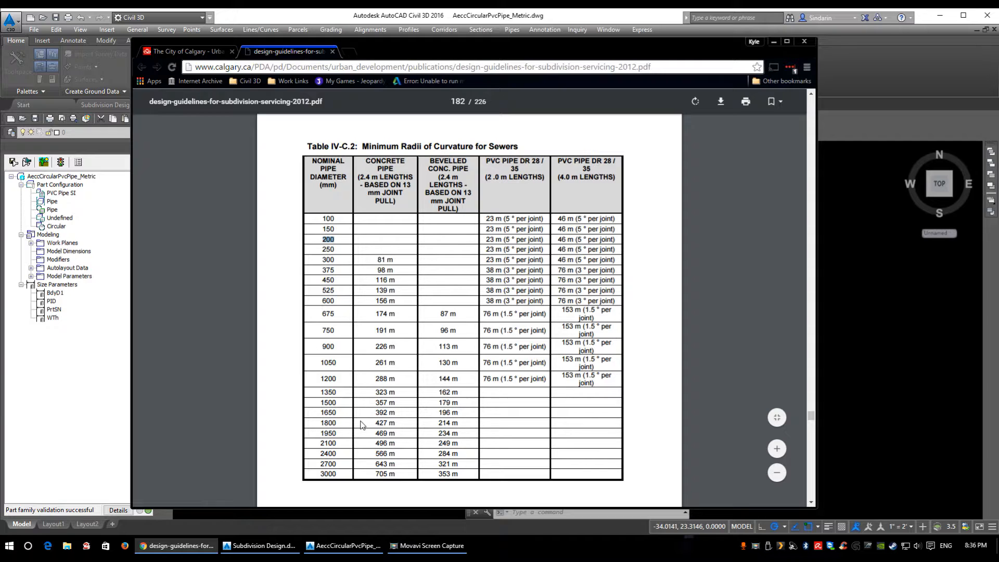
scroll(down, 3)
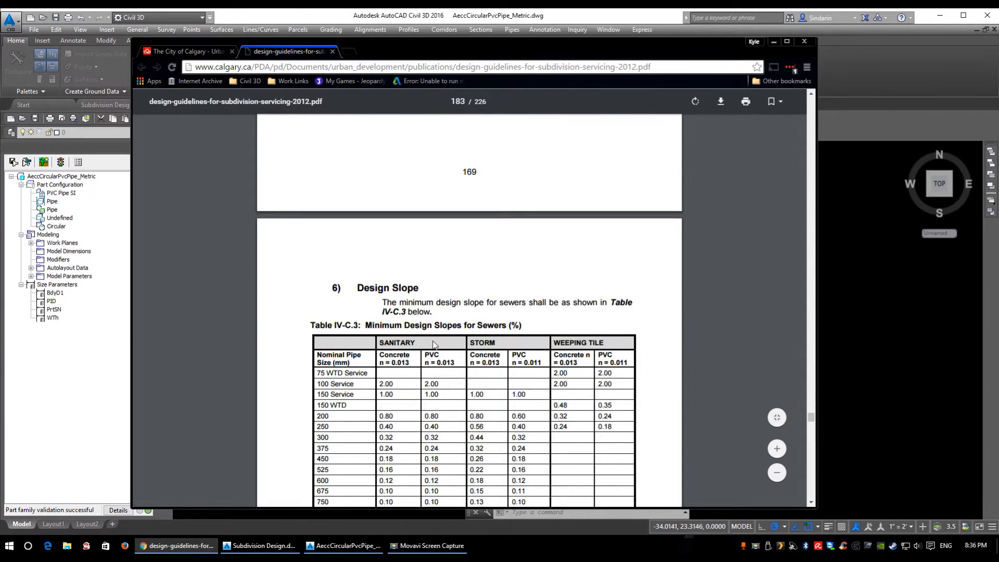
scroll(up, 3)
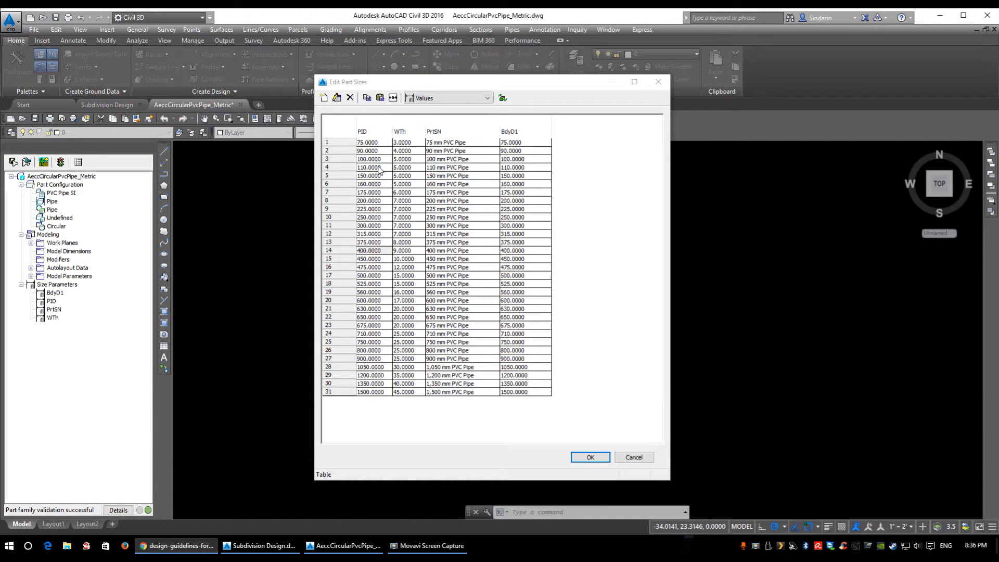
click(368, 200)
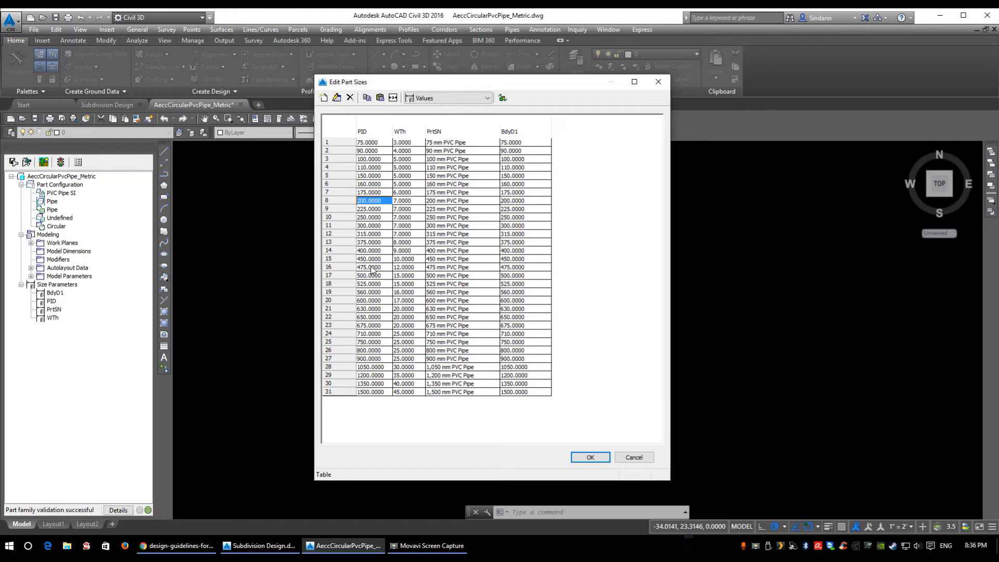
click(369, 268)
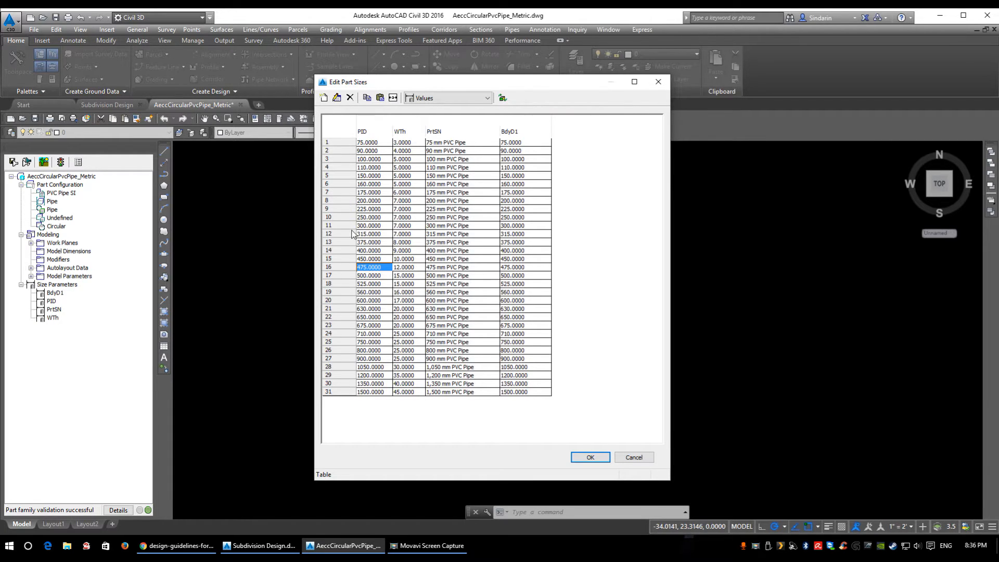
mouse_move(484, 85)
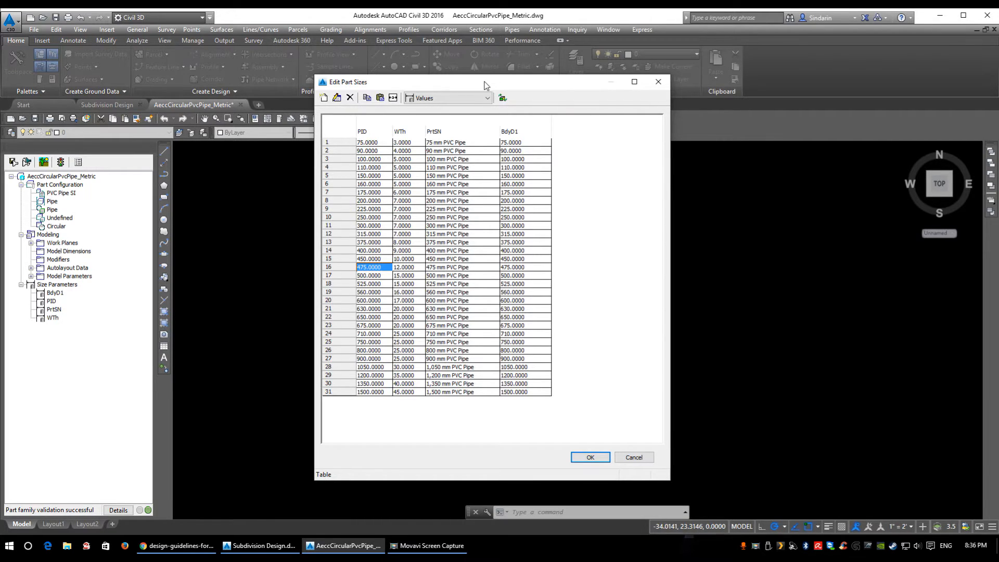
mouse_move(419, 228)
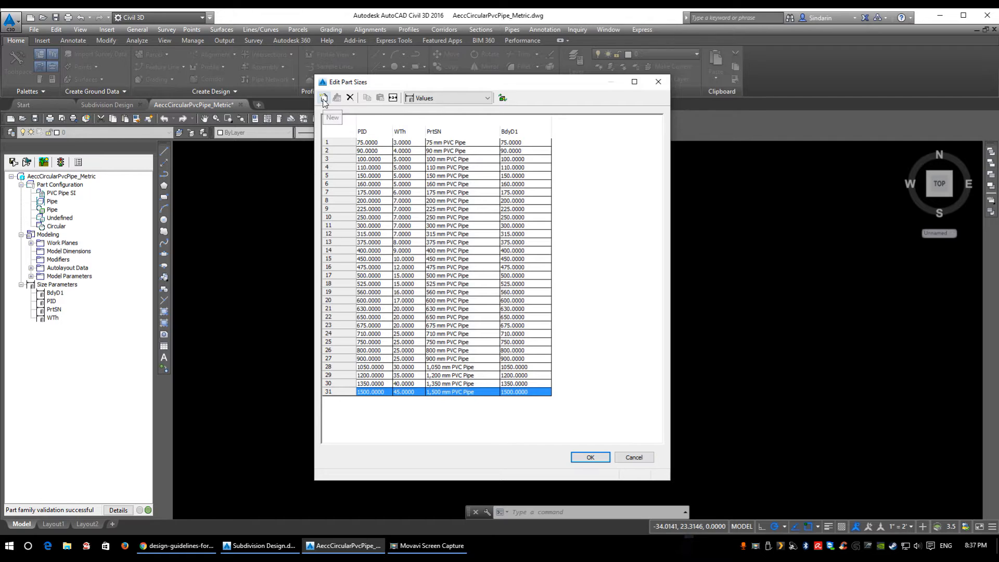
Add row 32 with diameter 1600 and wall thickness 50, named 1,600 mm PVC Pipe
click(323, 97)
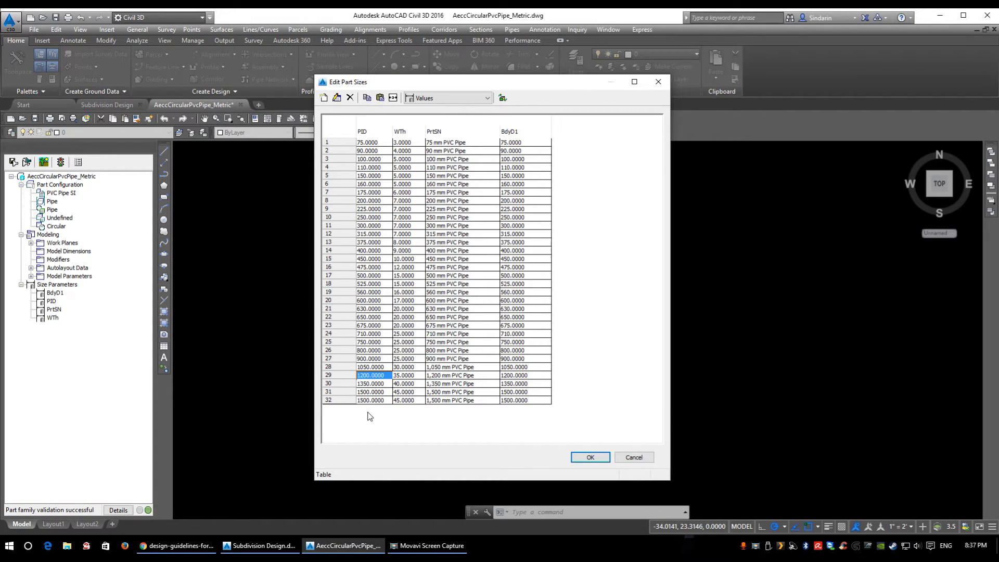
click(370, 399)
text(1600)
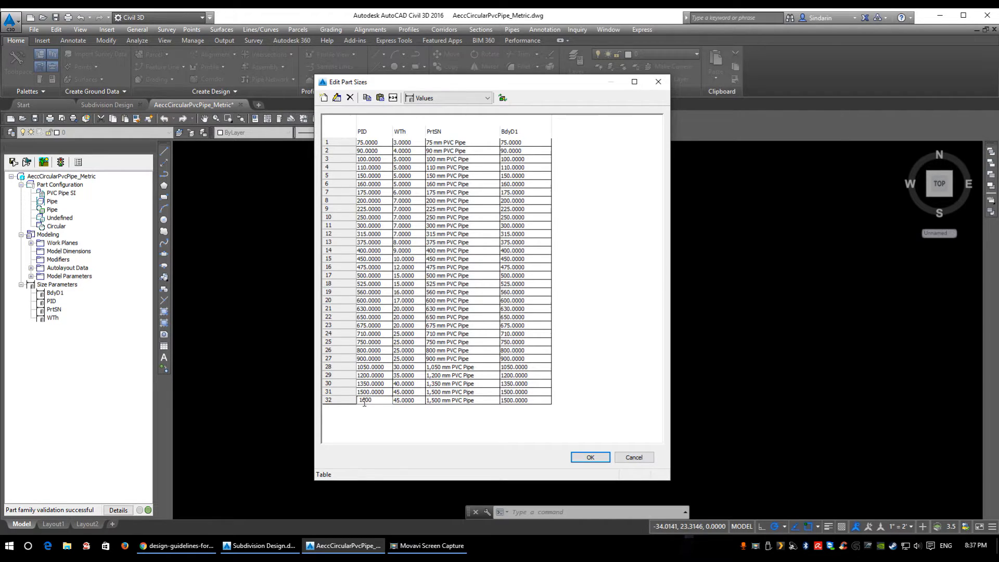
click(403, 399)
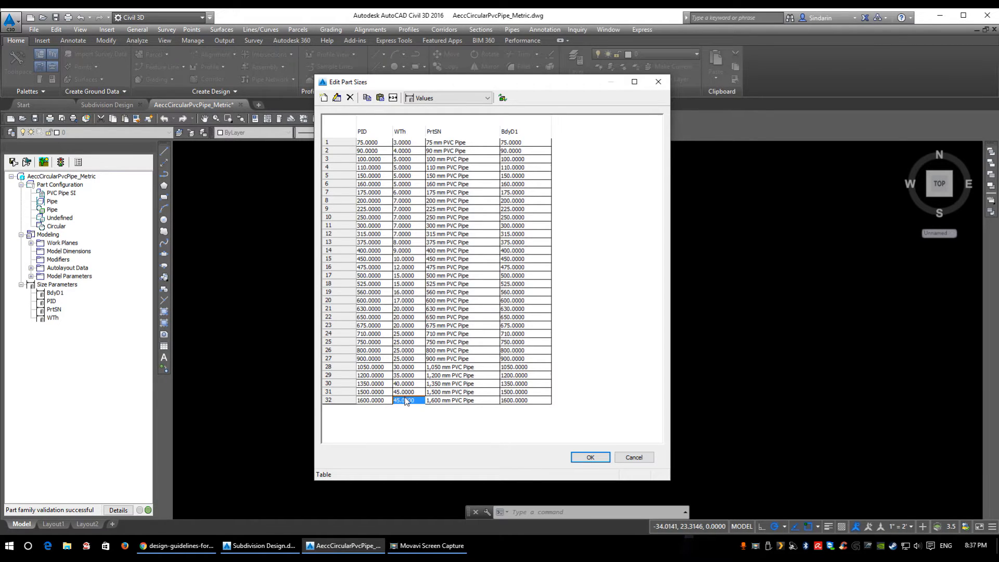
text(50)
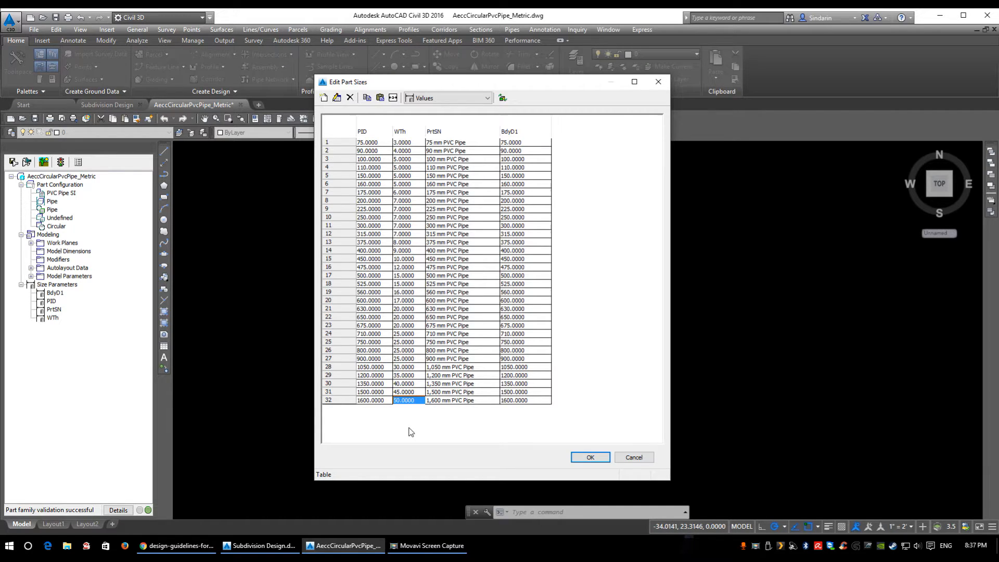
click(449, 400)
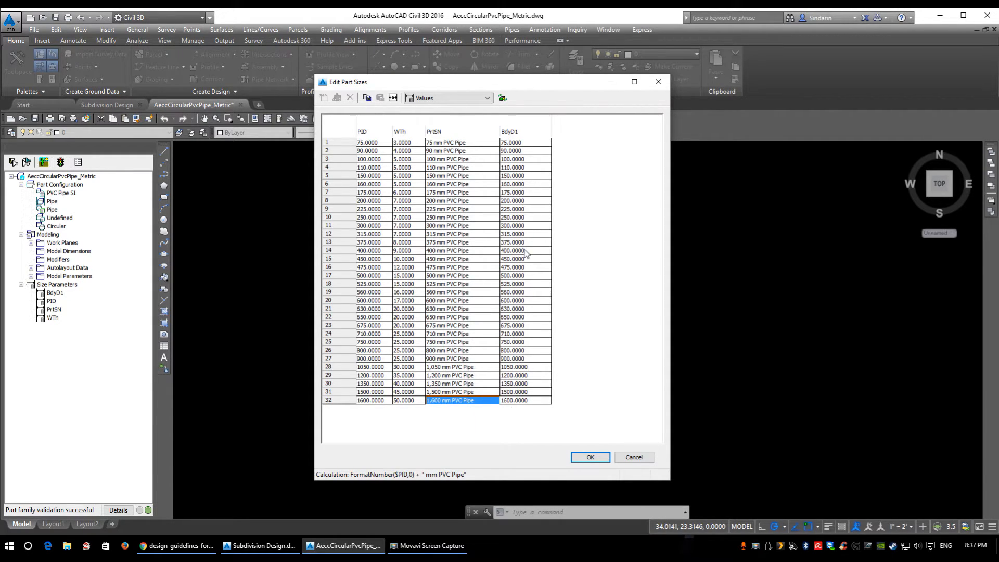
mouse_move(522, 399)
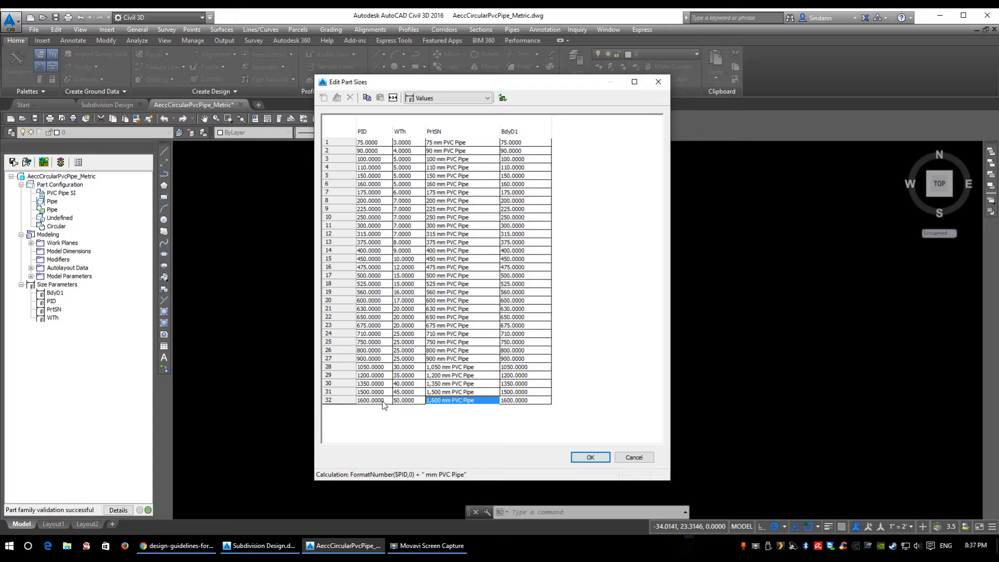
Close the size table and Part Builder, discarding the PVC Pipe SI changes
click(328, 400)
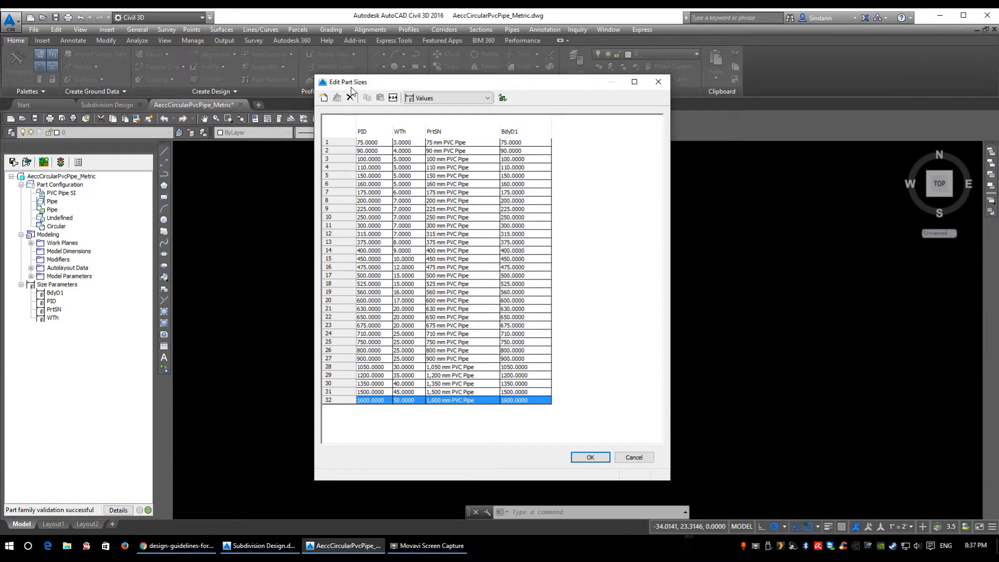
click(351, 98)
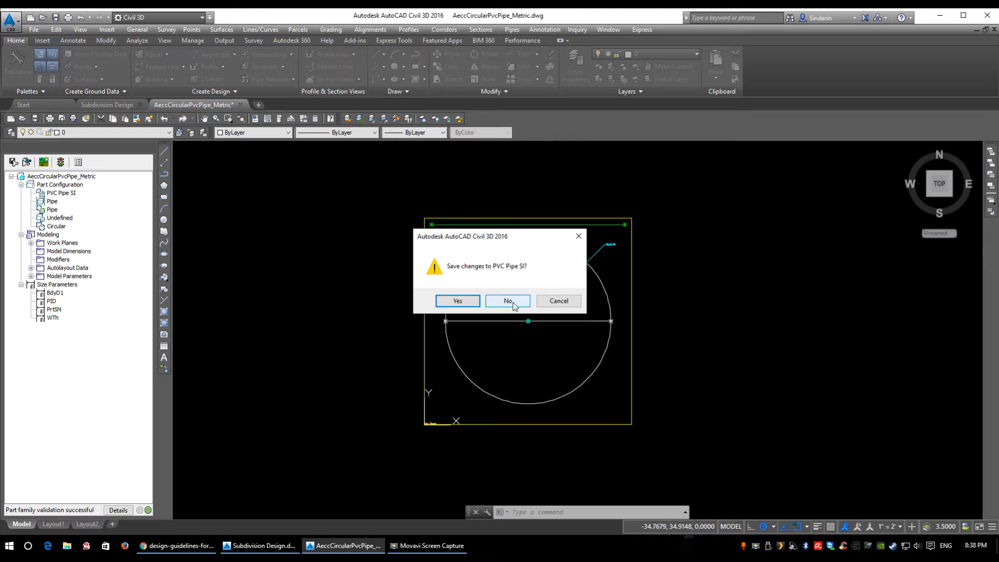
click(507, 300)
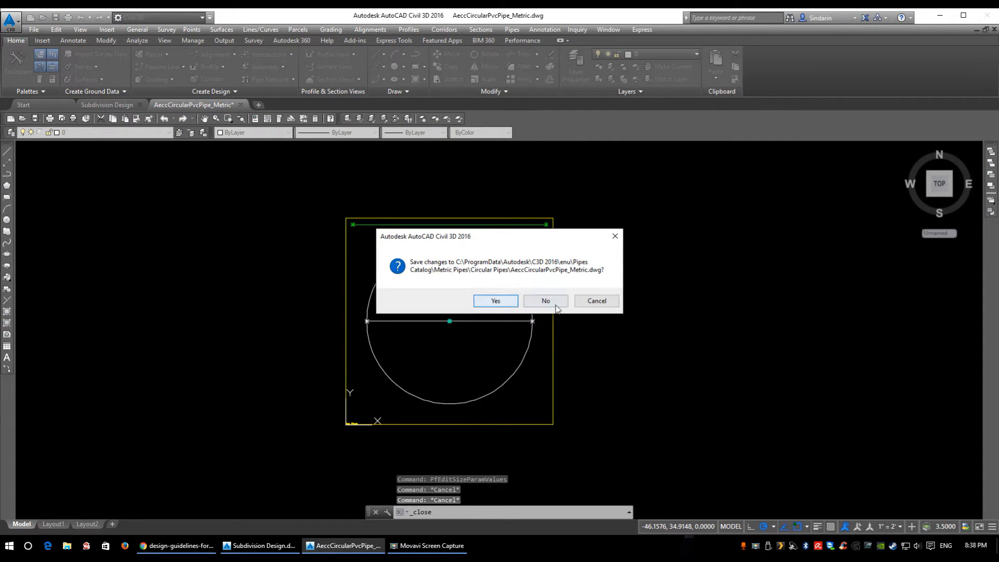
Reopen Part Builder and open Concrete Pipe SI for size editing
click(544, 301)
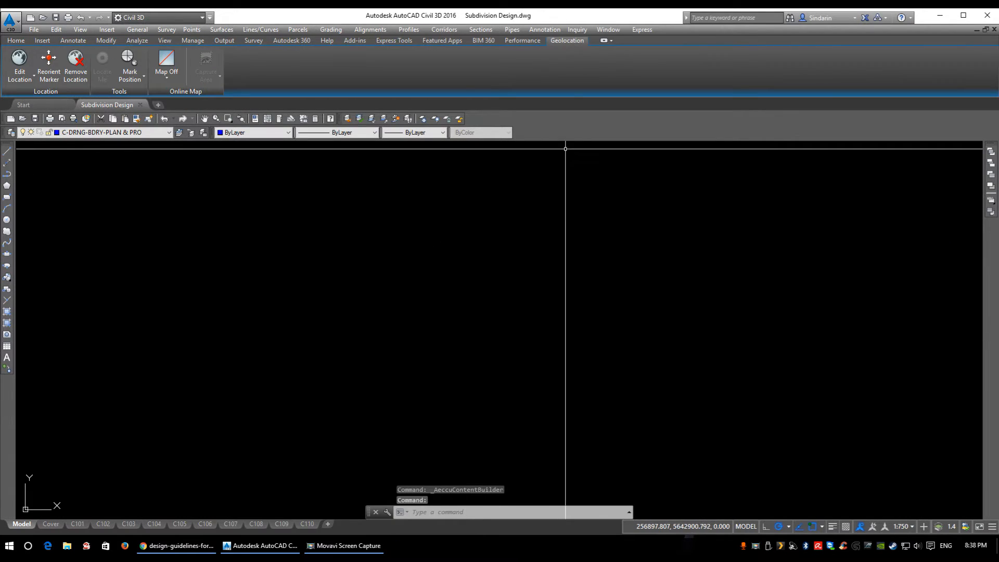
click(511, 29)
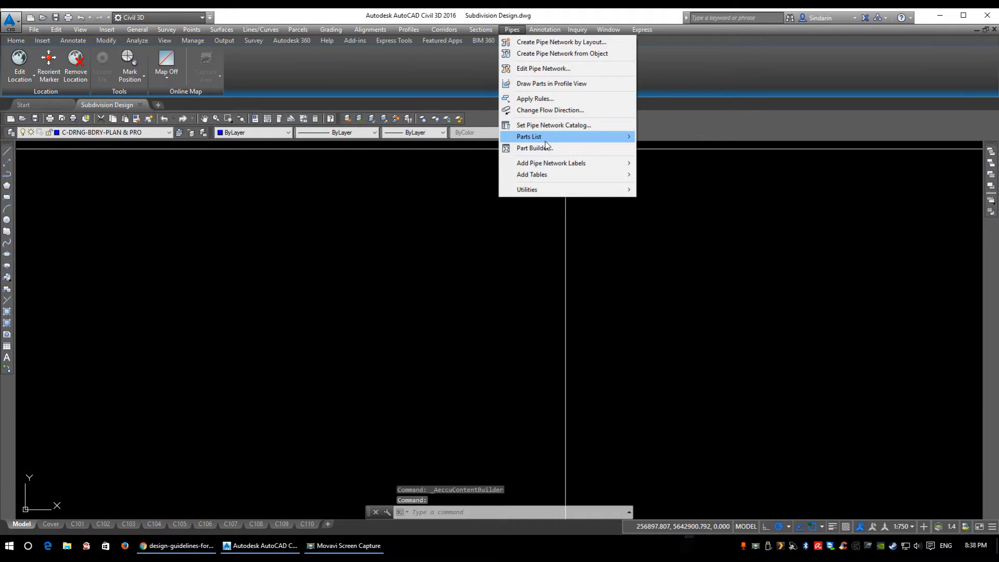
click(535, 147)
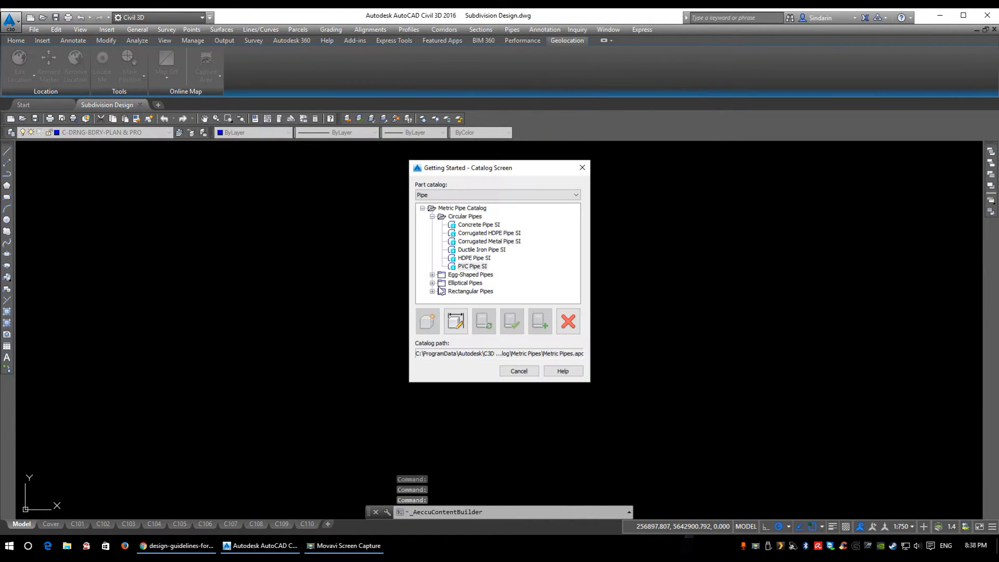
click(477, 225)
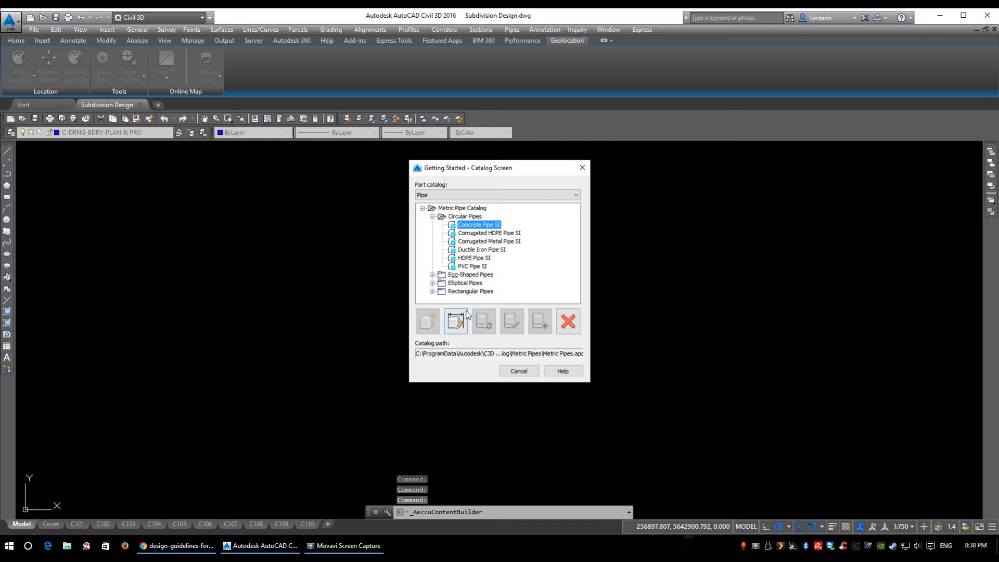
mouse_move(455, 321)
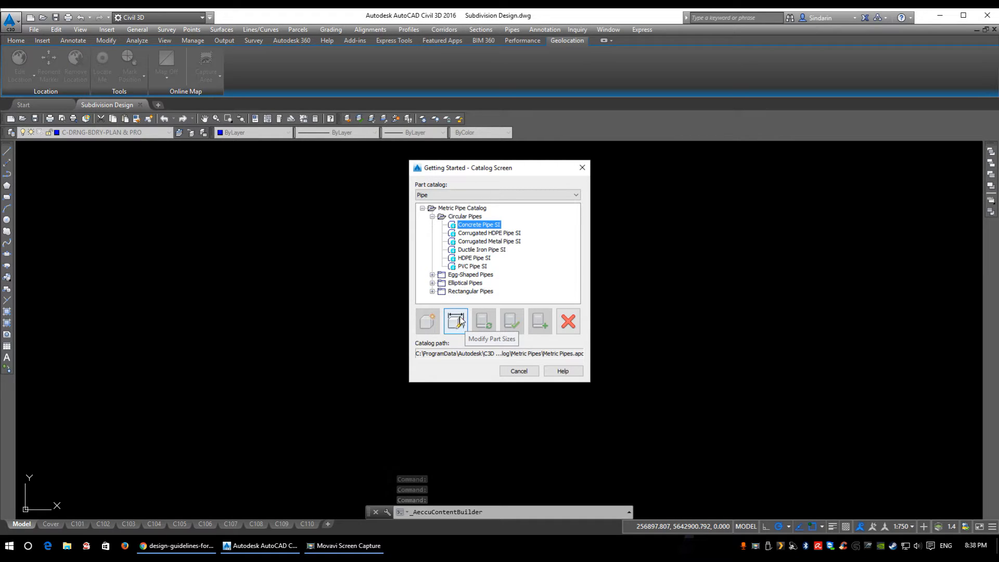
click(455, 319)
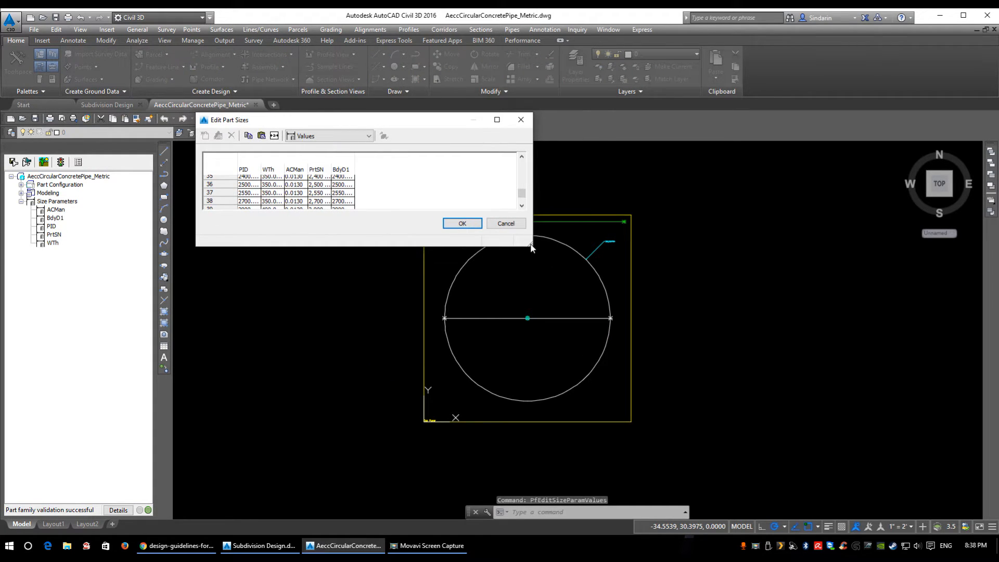
Enlarge and review the 43-size concrete pipe table, then close it and the part unsaved
drag(532, 248, 585, 489)
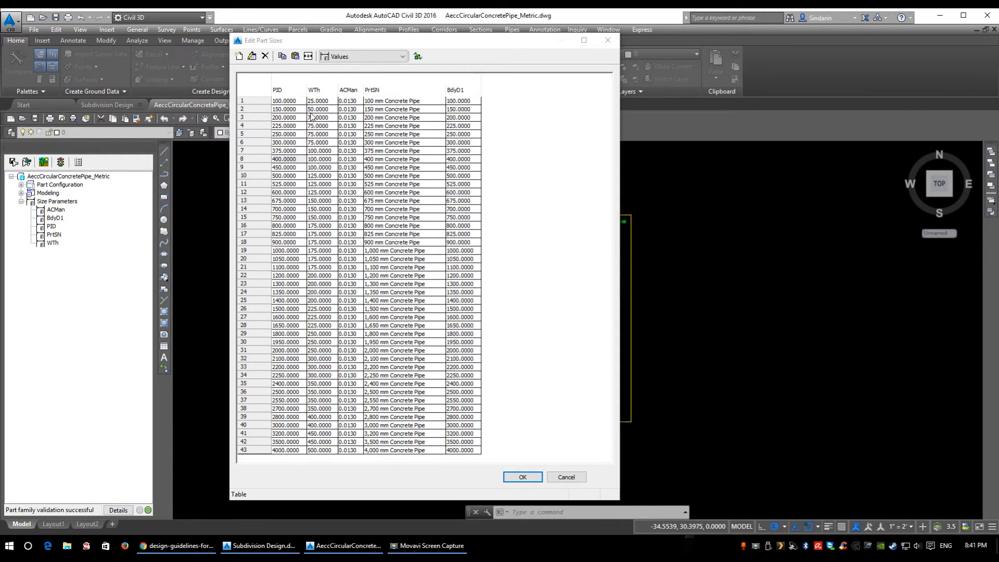
mouse_move(391, 328)
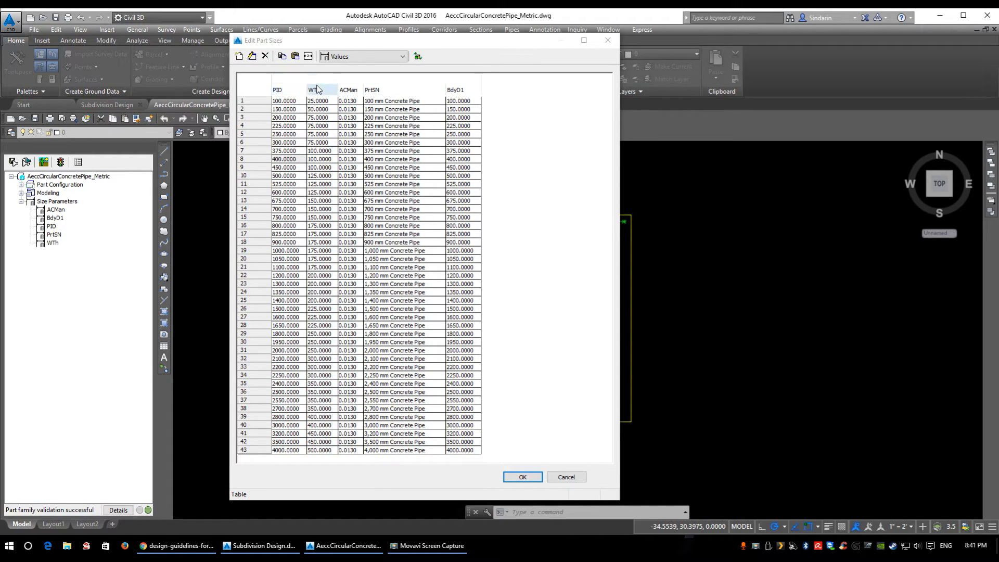
click(348, 89)
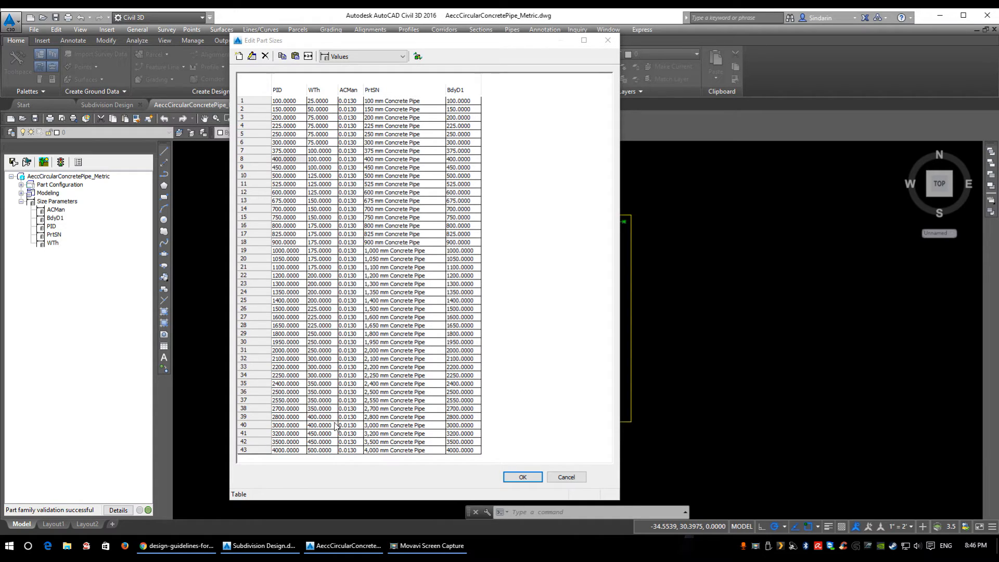
mouse_move(345, 438)
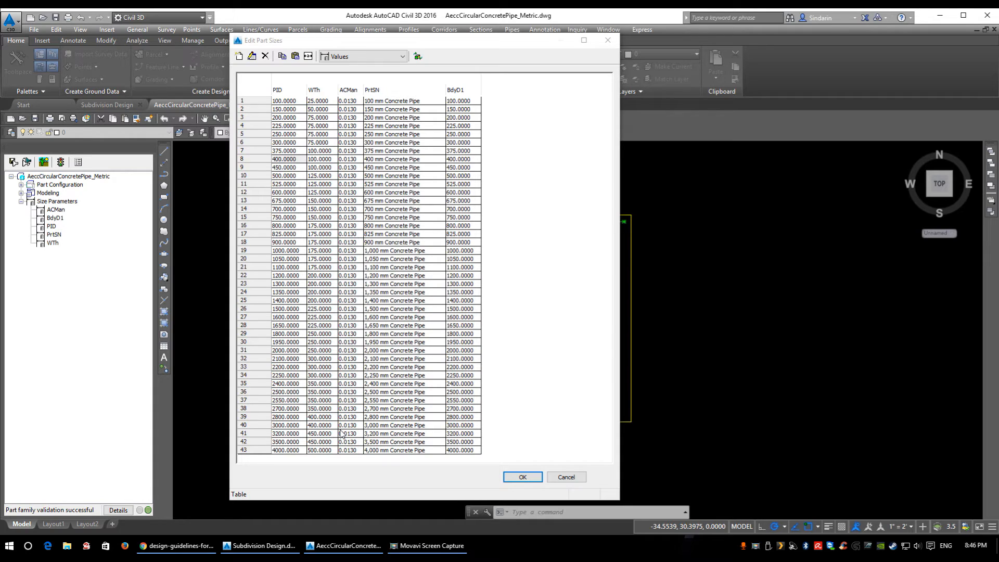
mouse_move(554, 500)
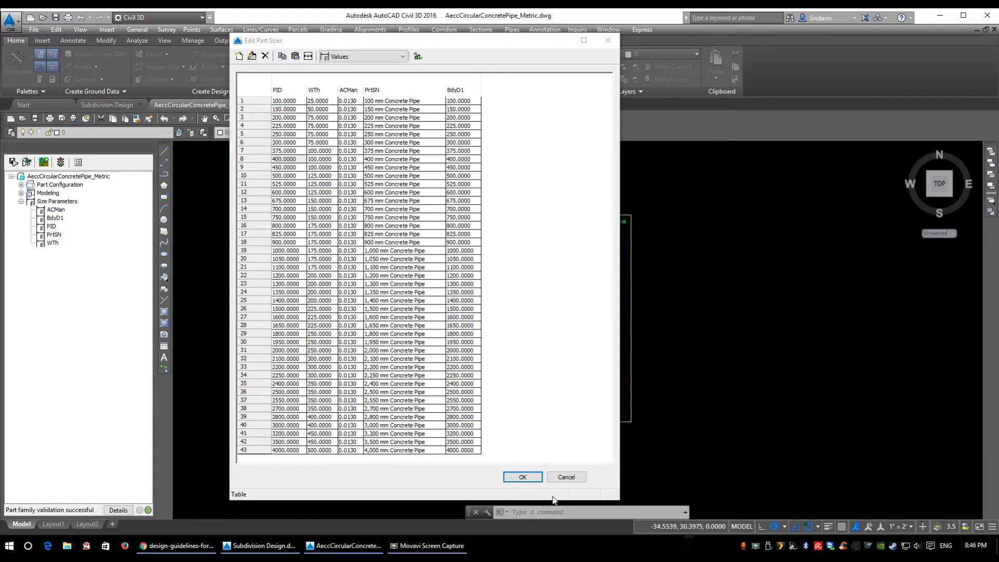
click(521, 476)
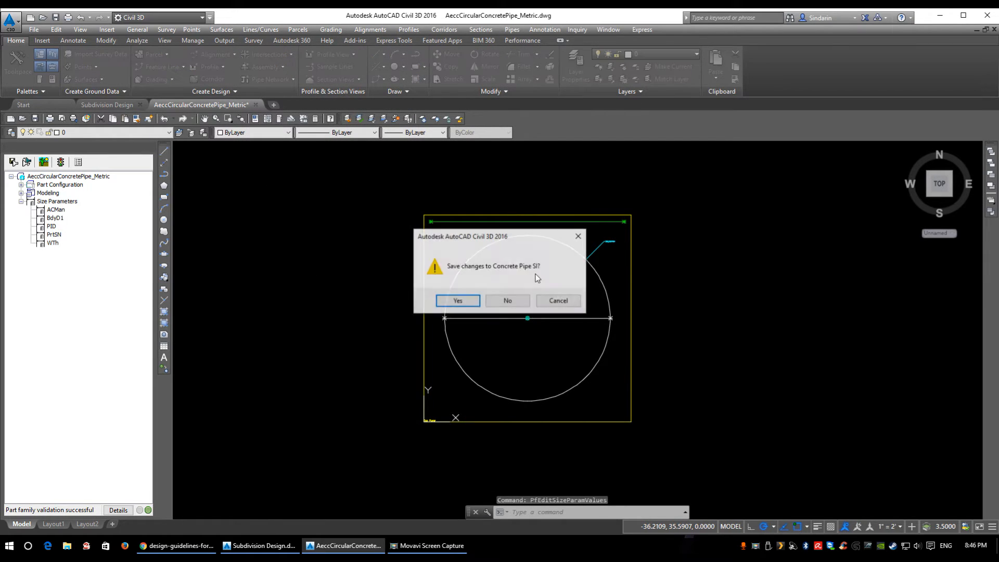
click(456, 300)
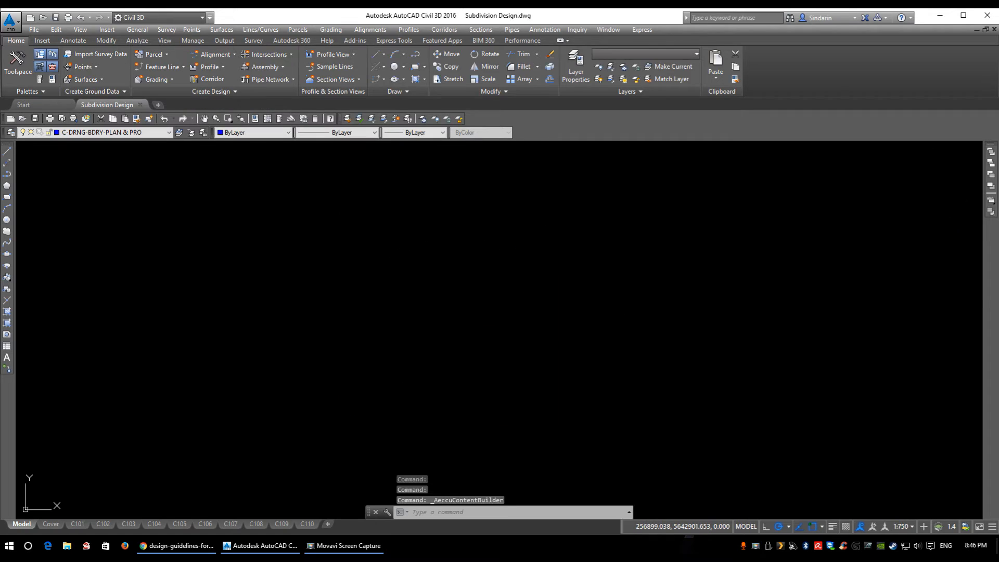
In Part Builder switch to the Structure catalog and pick Concentric Cylindrical Structure SI
click(512, 29)
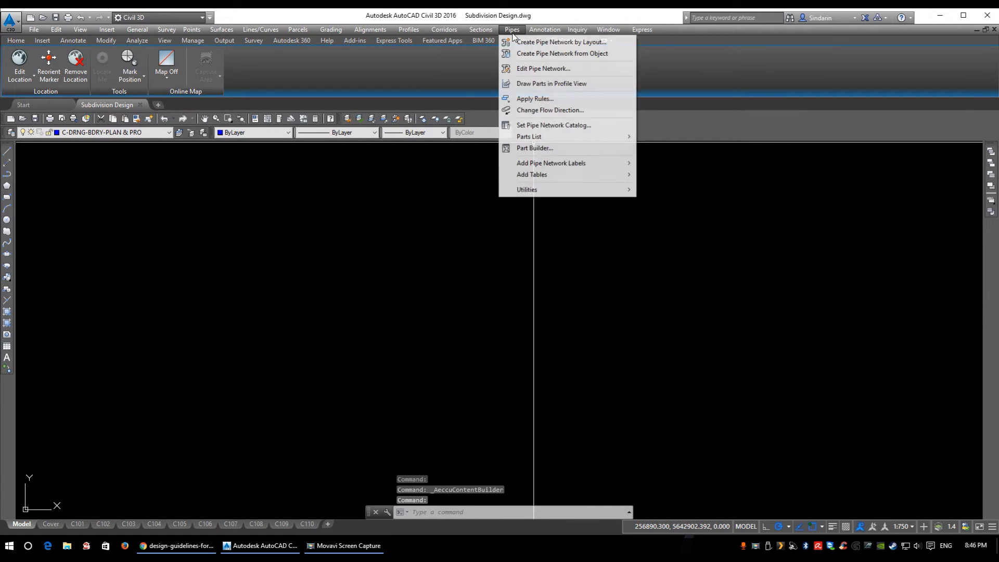
click(534, 147)
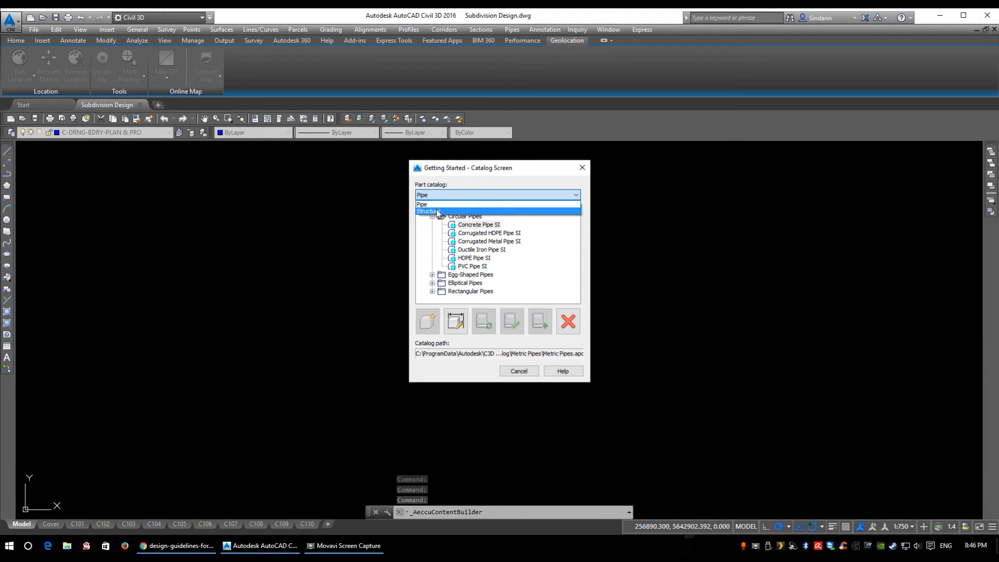
click(435, 211)
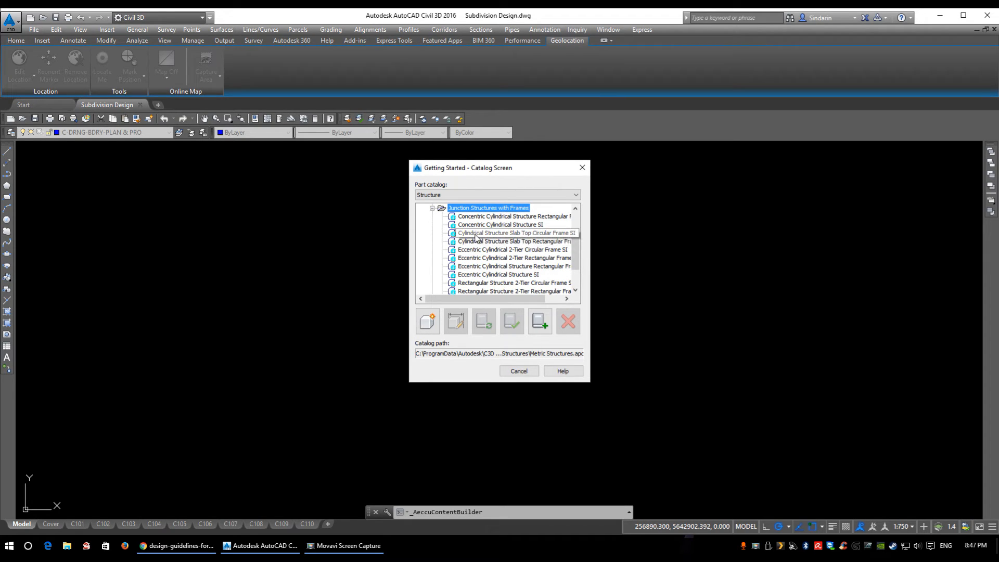
mouse_move(476, 225)
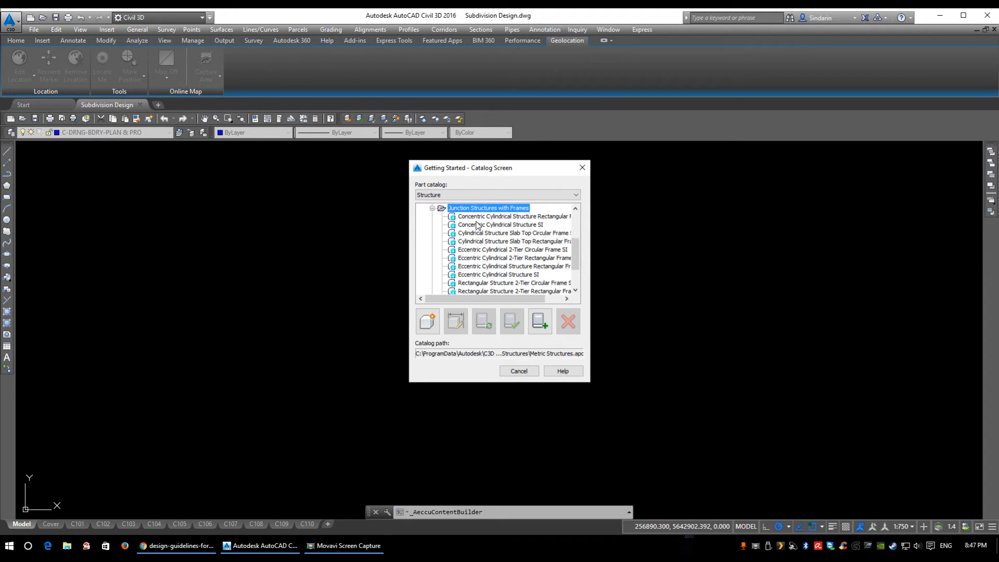
click(500, 224)
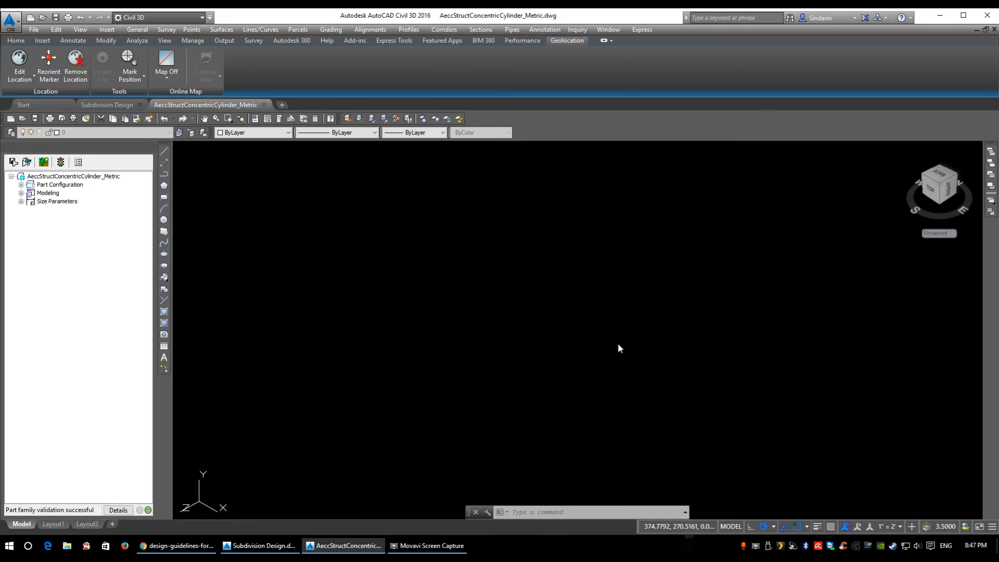
Zoom to the concentric structure and bring up Edit Values for Size Parameters
click(16, 41)
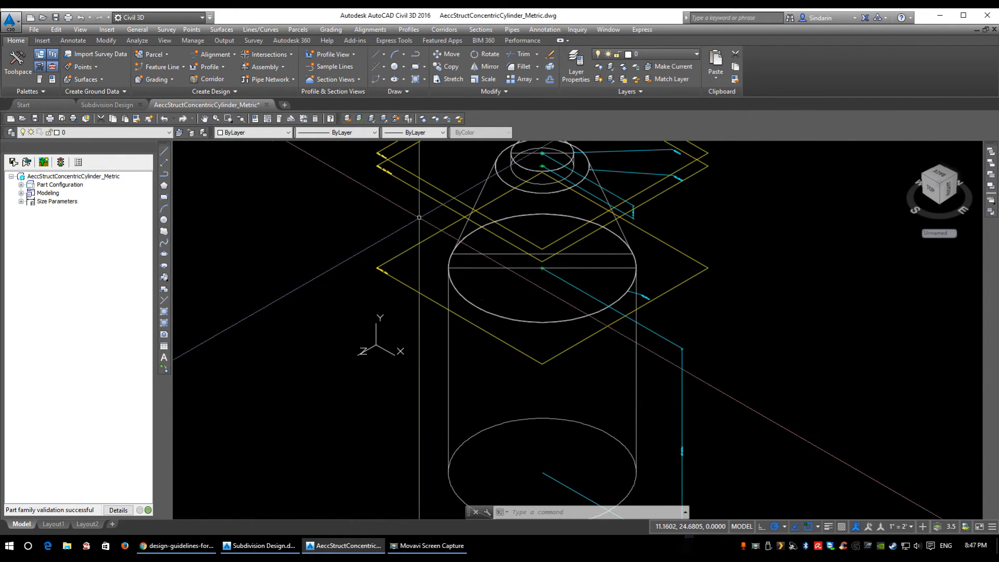
right_click(56, 201)
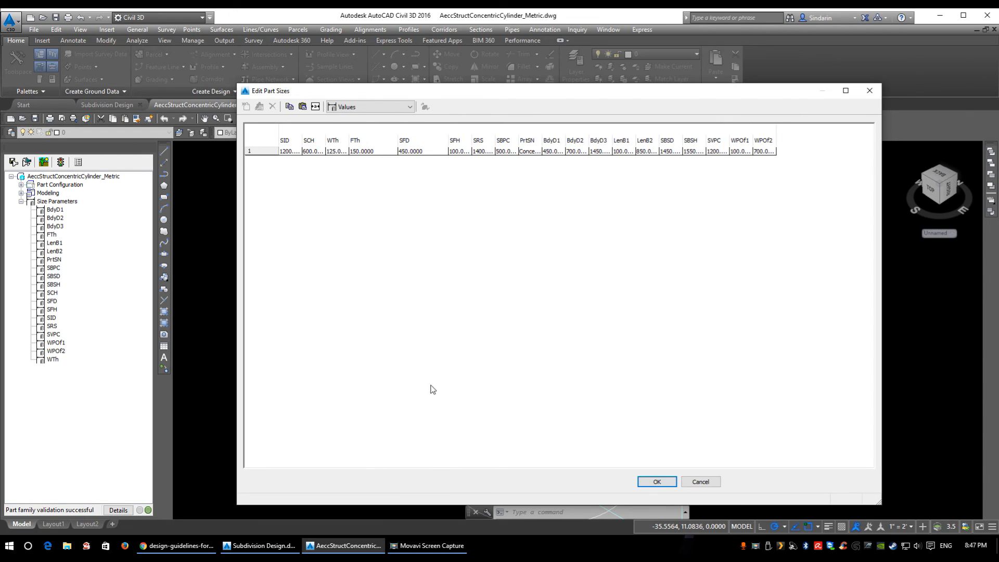
mouse_move(429, 52)
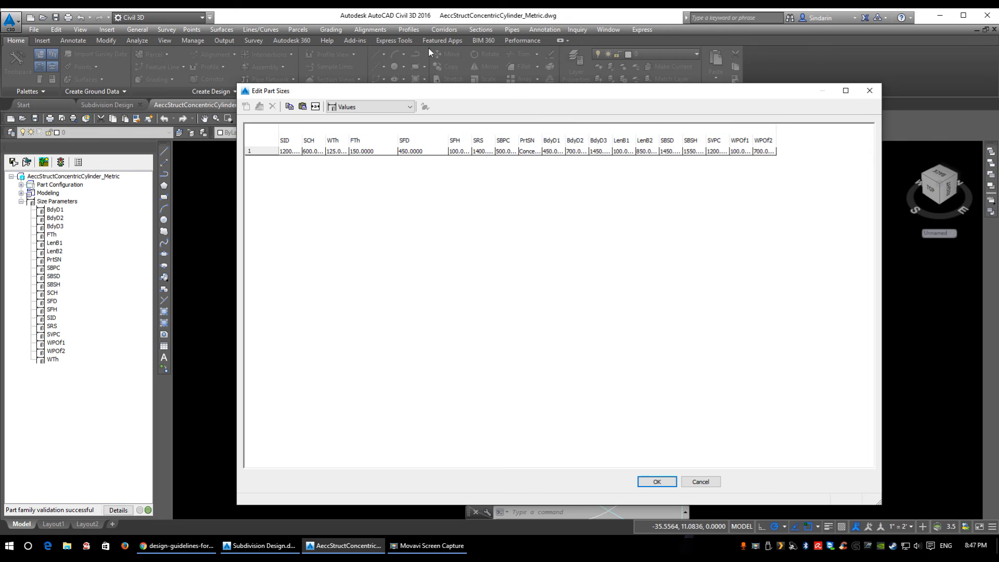
mouse_move(598, 96)
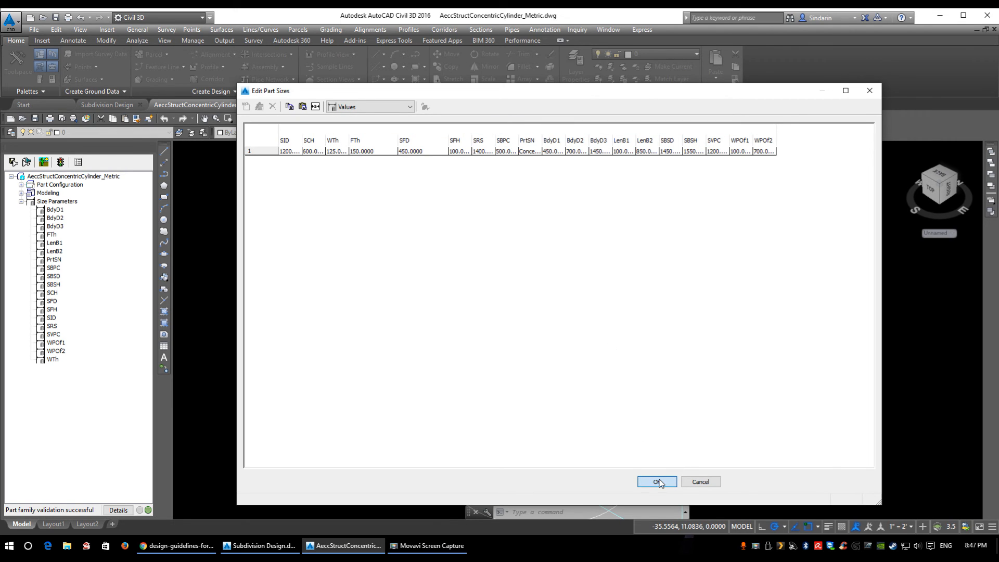
Close the structure's Edit Part Sizes table with OK
click(656, 481)
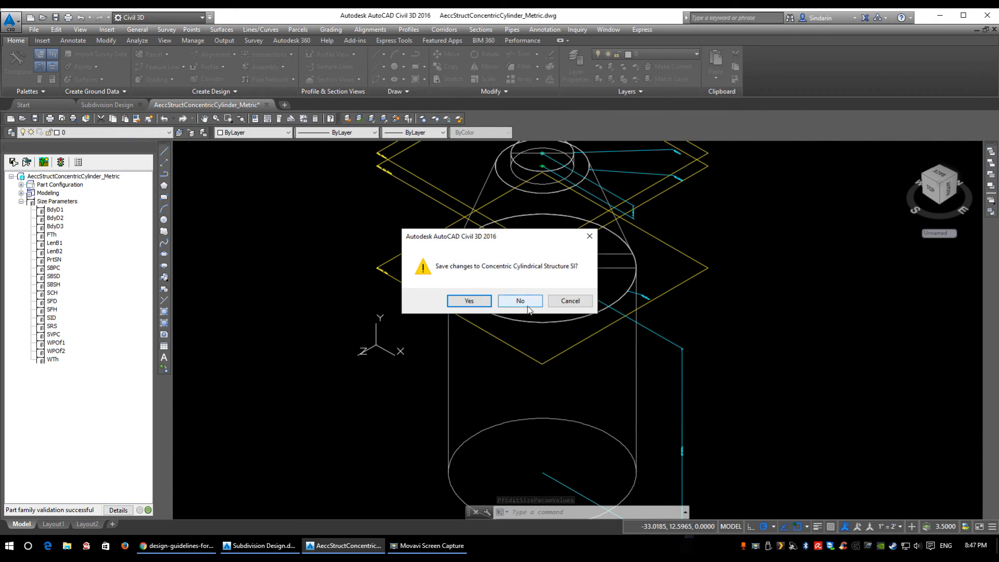
Decline saving Concentric Cylindrical Structure SI and its drawing, returning to Subdivision Design
click(519, 300)
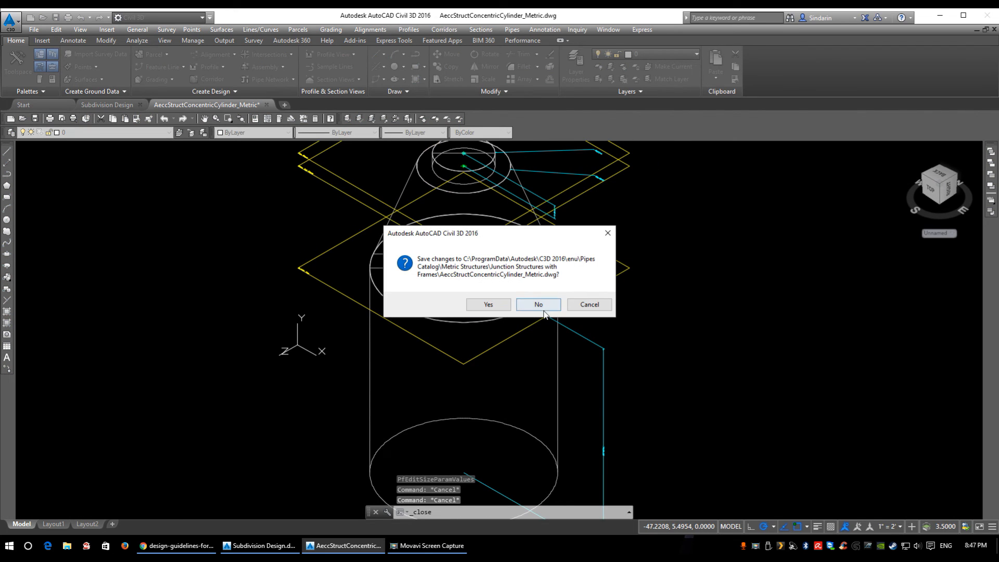
click(537, 305)
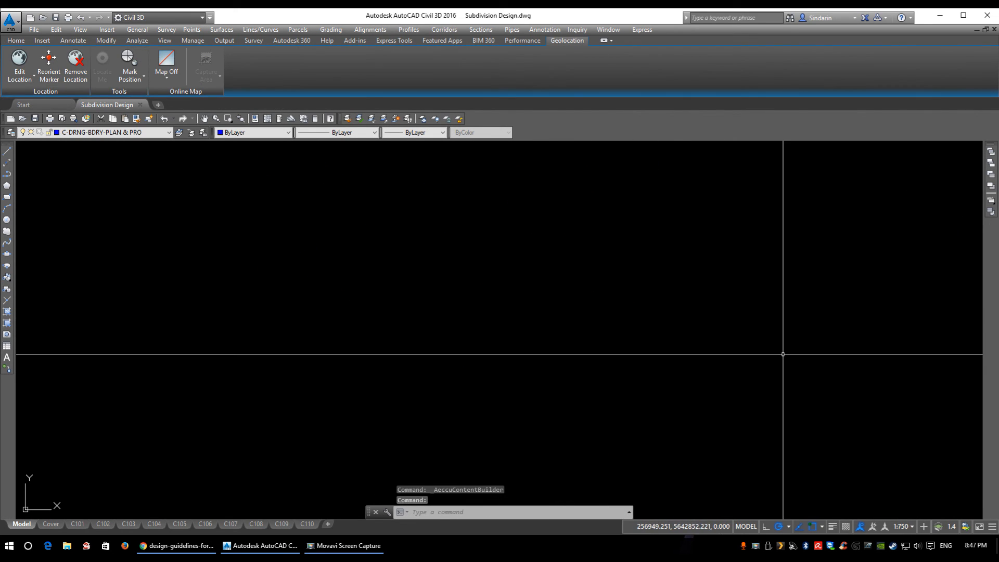